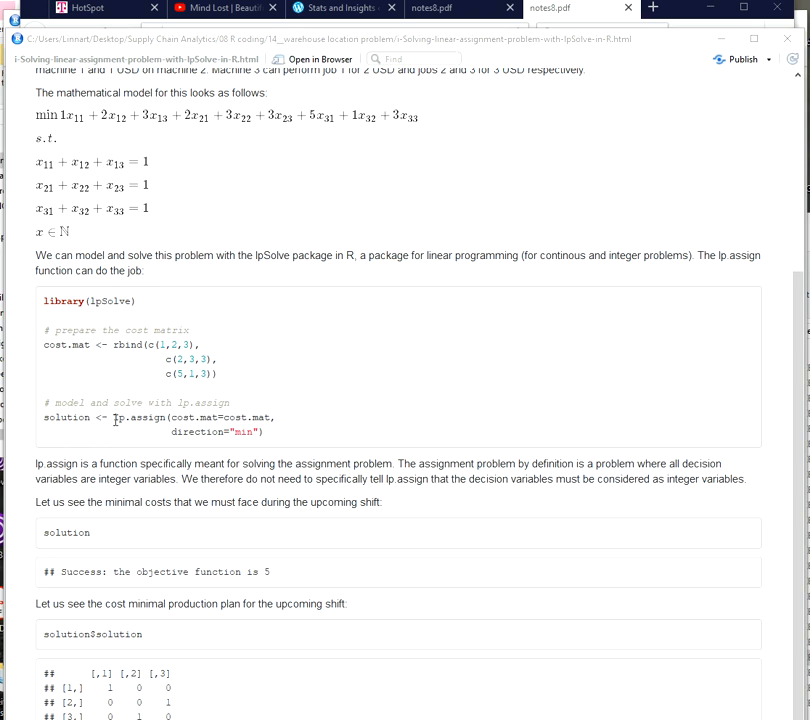
drag(113, 417, 267, 431)
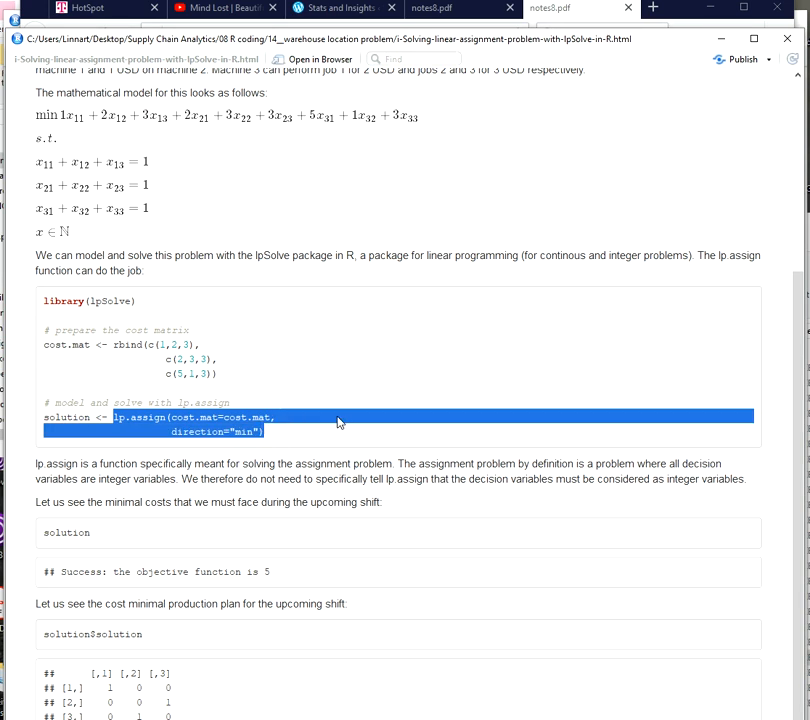
click(338, 417)
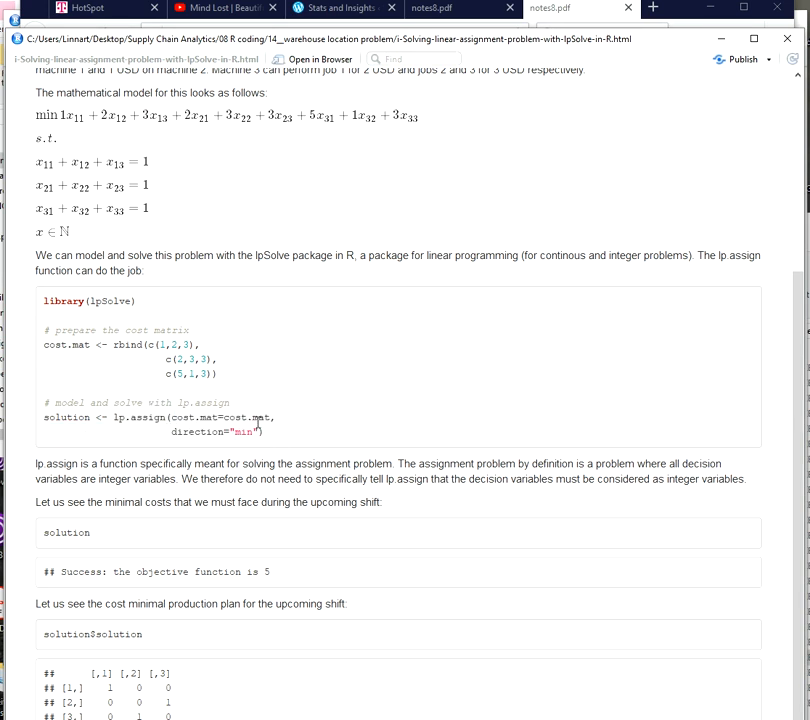
mouse_move(238, 432)
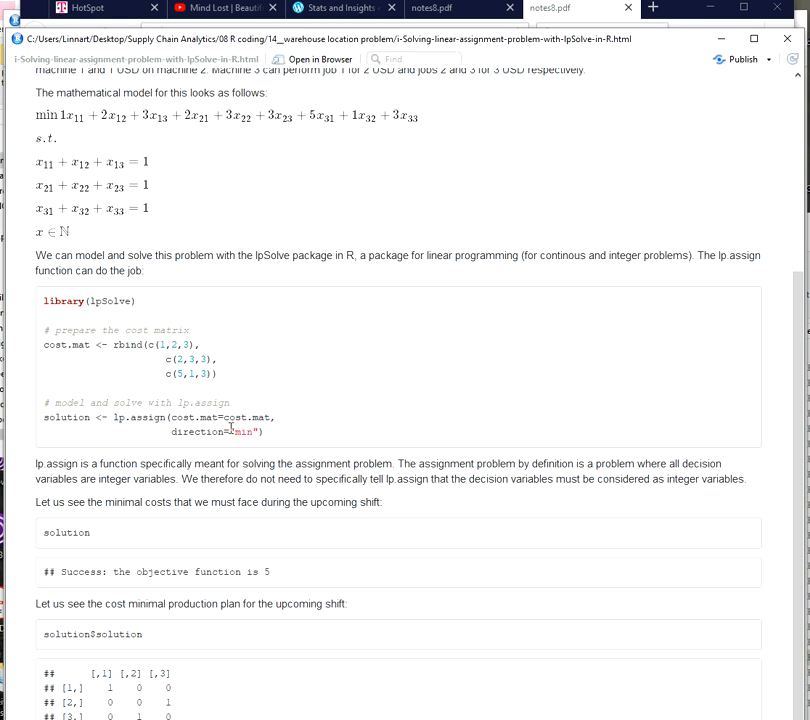
mouse_move(138, 420)
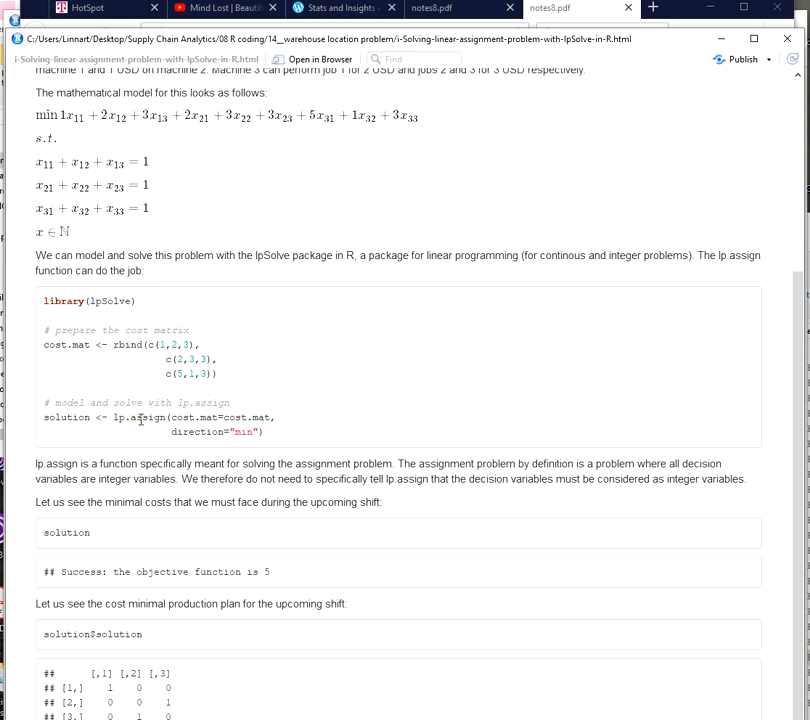
mouse_move(117, 301)
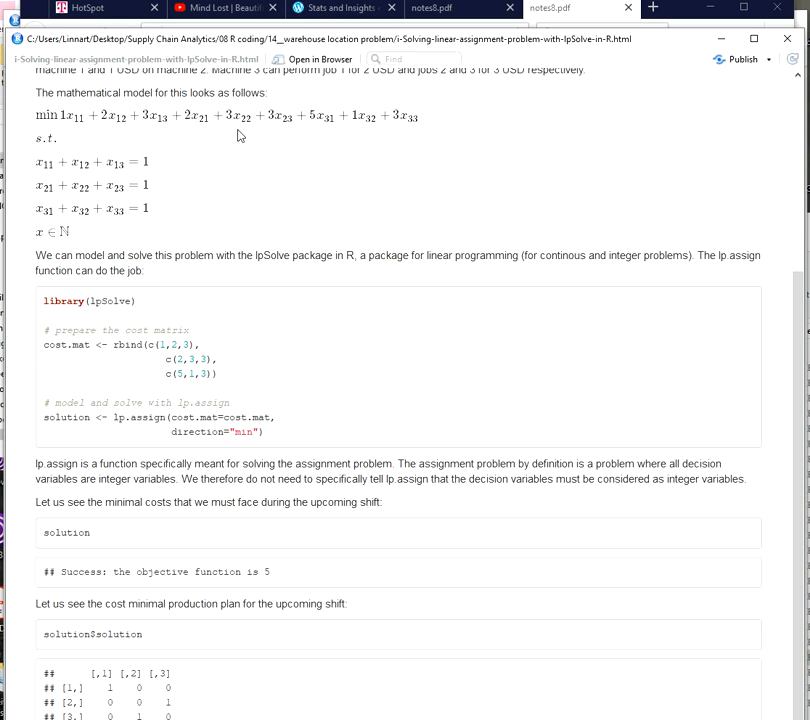
mouse_move(36, 122)
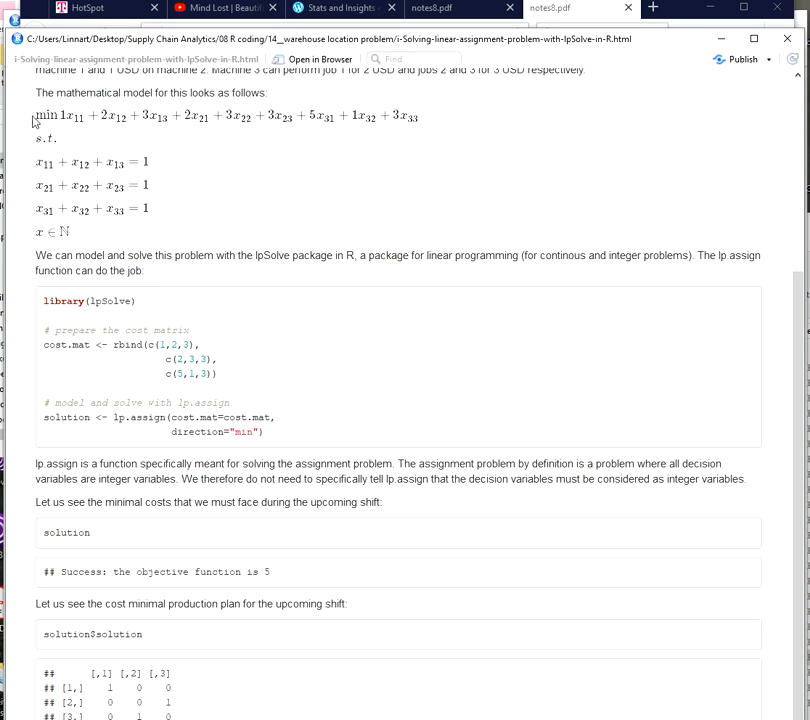
drag(37, 115, 141, 222)
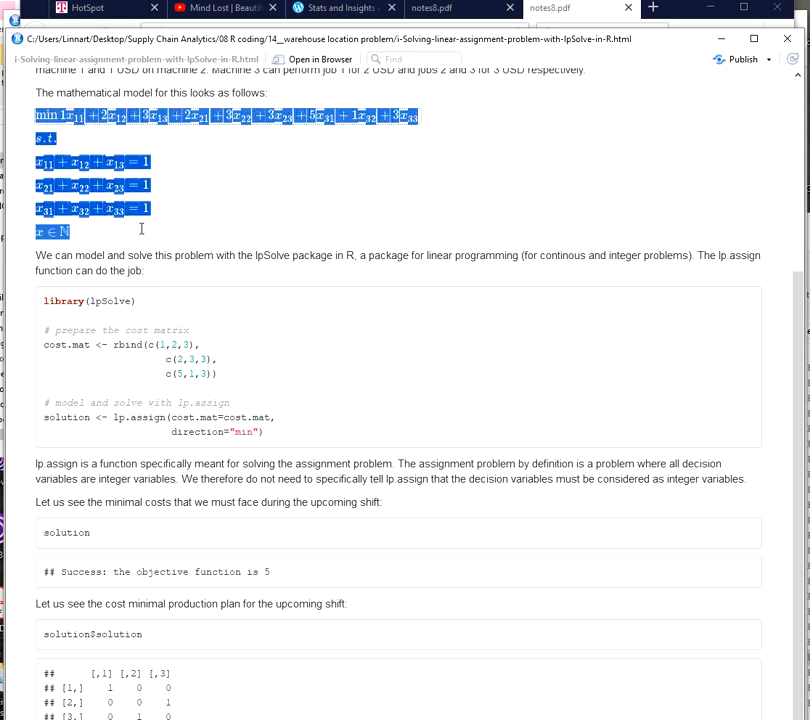
mouse_move(222, 224)
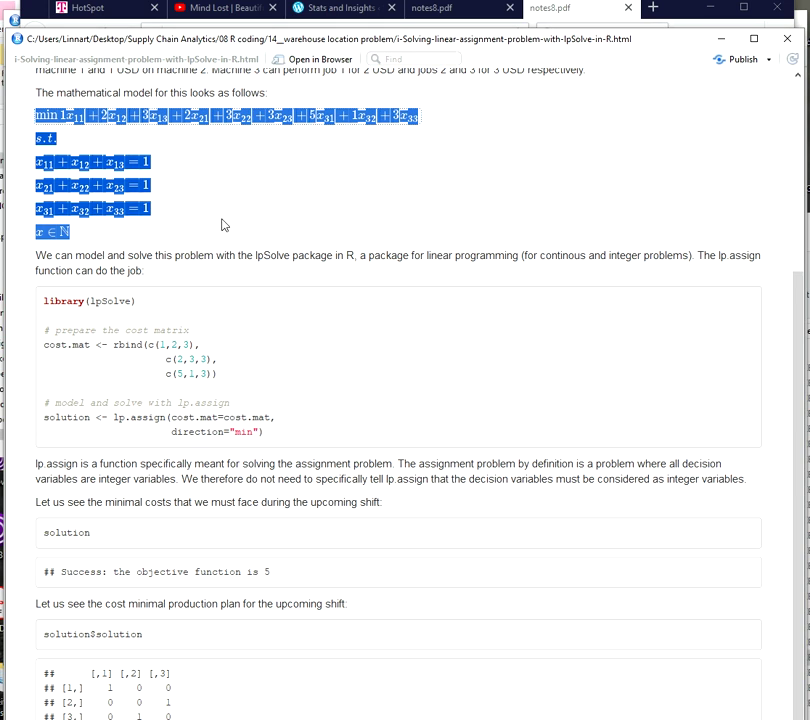
click(223, 224)
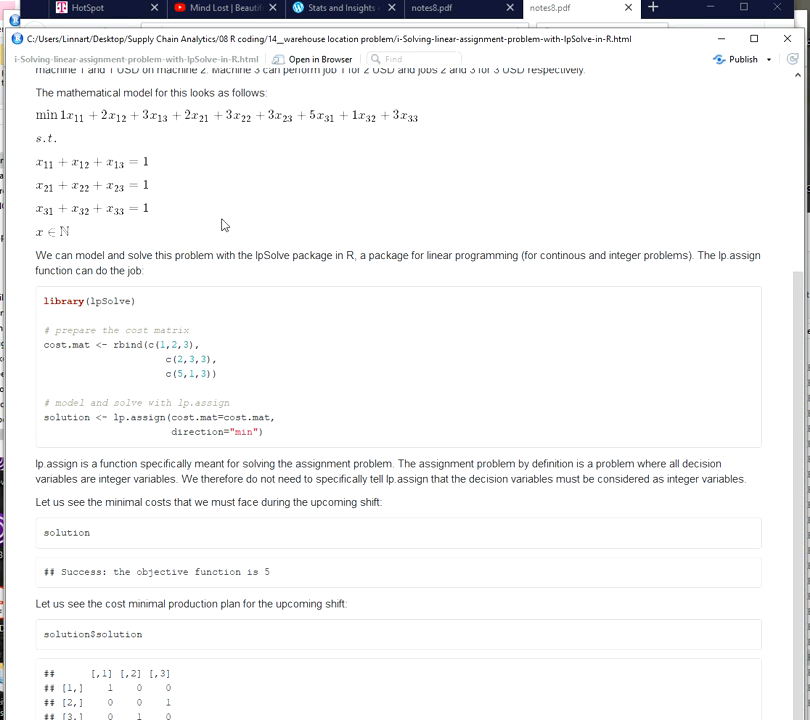
mouse_move(214, 221)
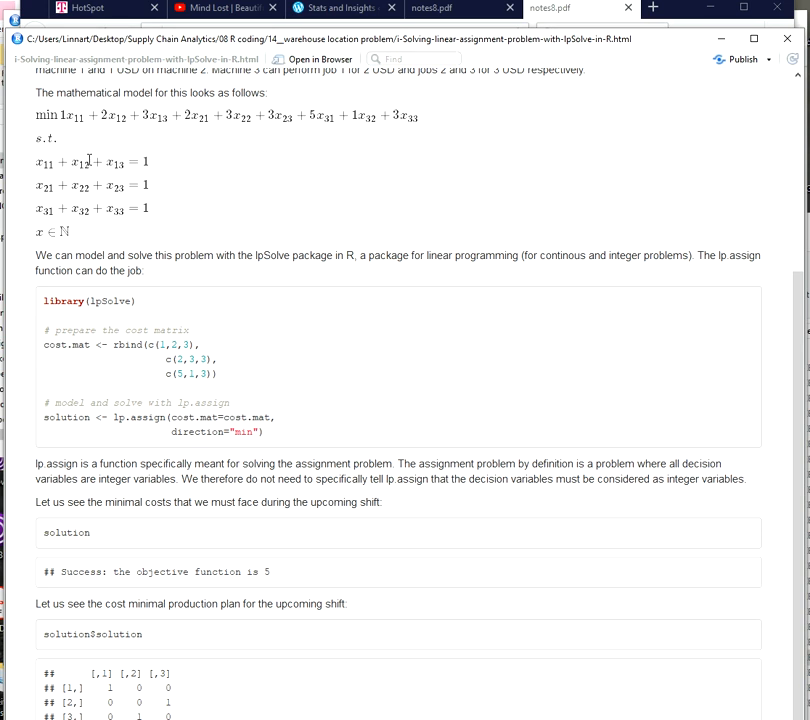
mouse_move(94, 165)
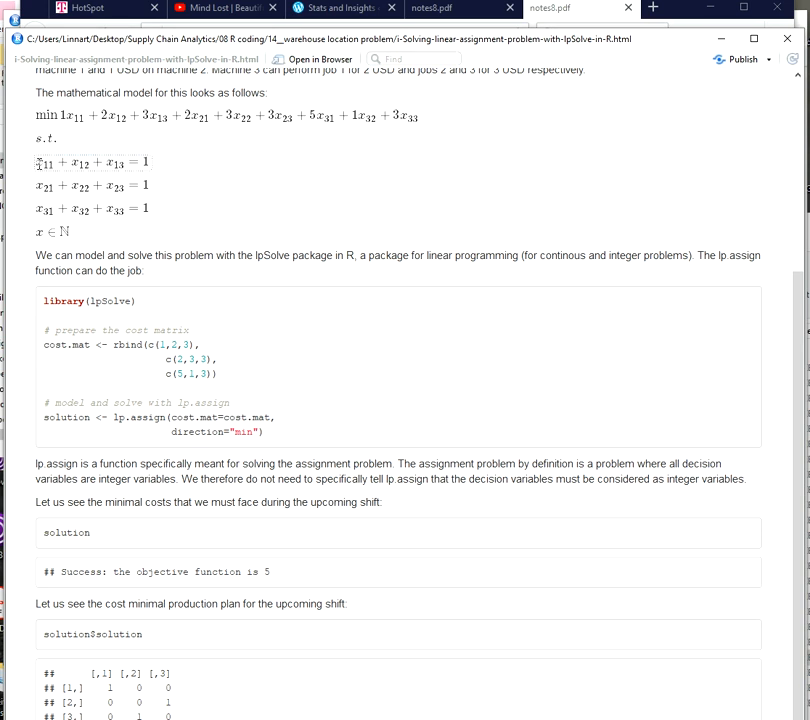
drag(36, 162, 150, 208)
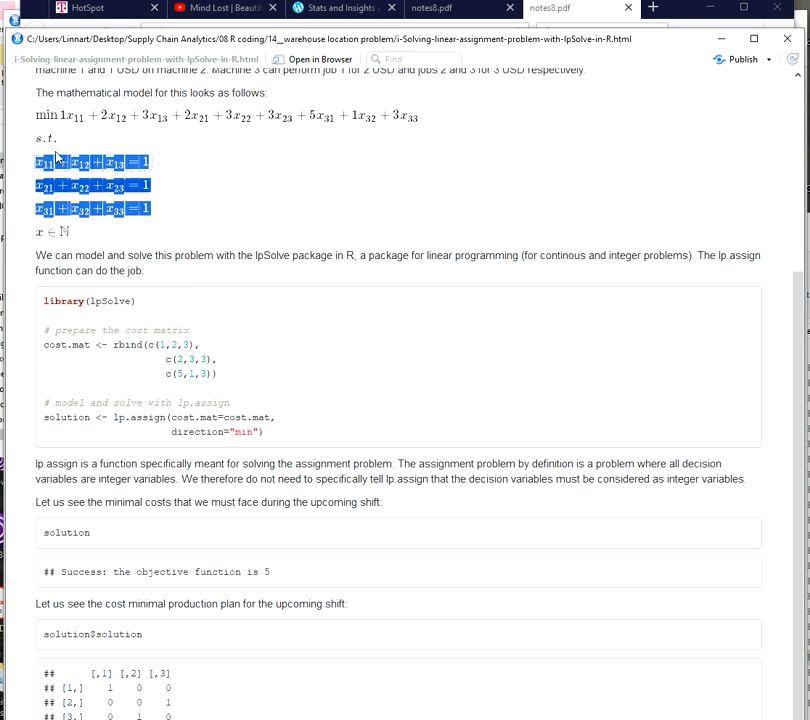
mouse_move(64, 205)
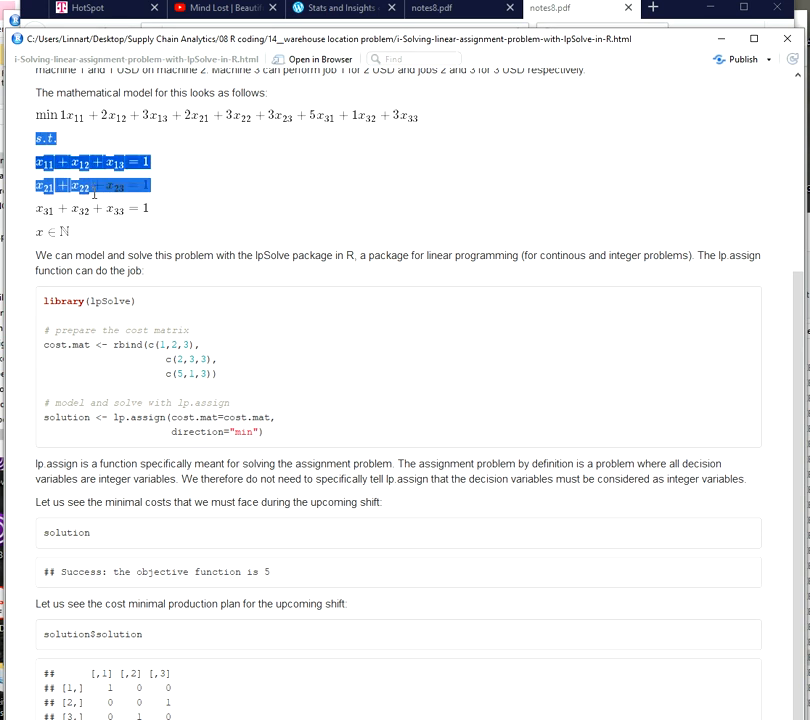
click(70, 220)
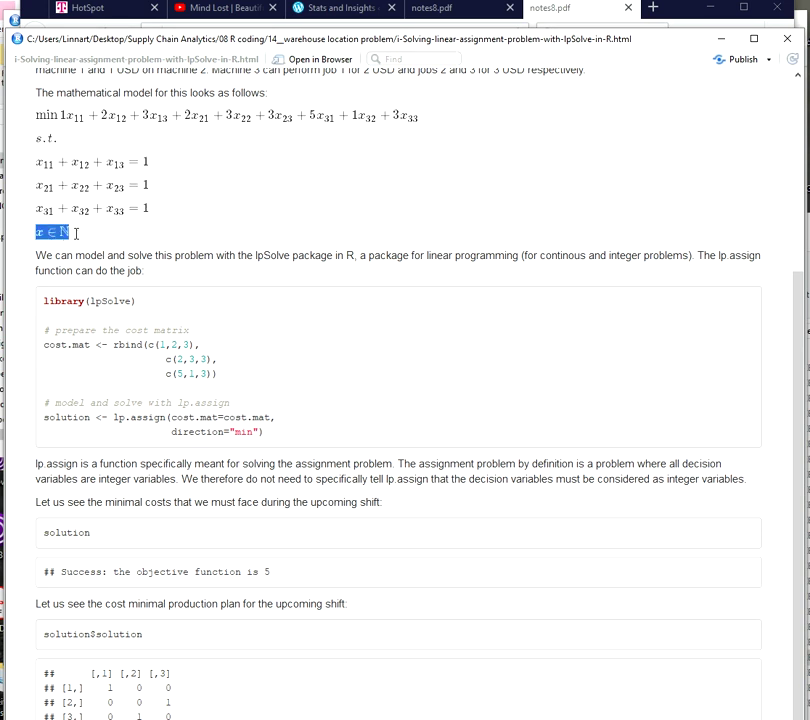
click(80, 242)
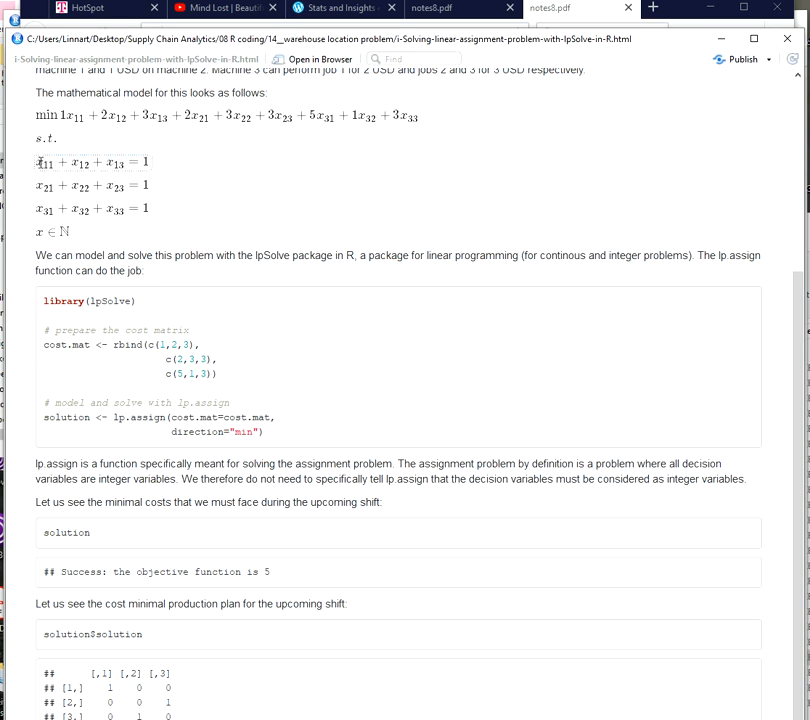
drag(36, 162, 110, 162)
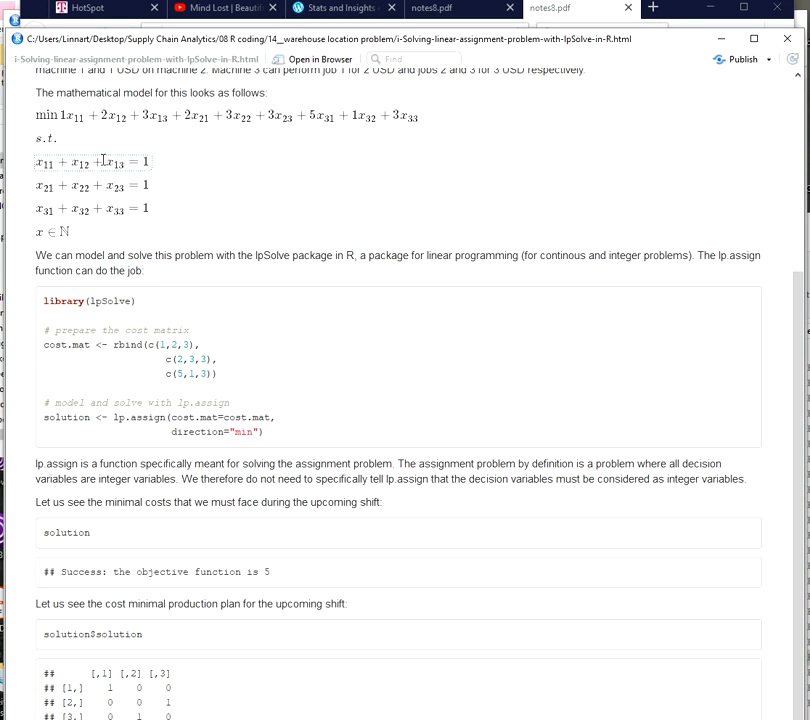
mouse_move(238, 182)
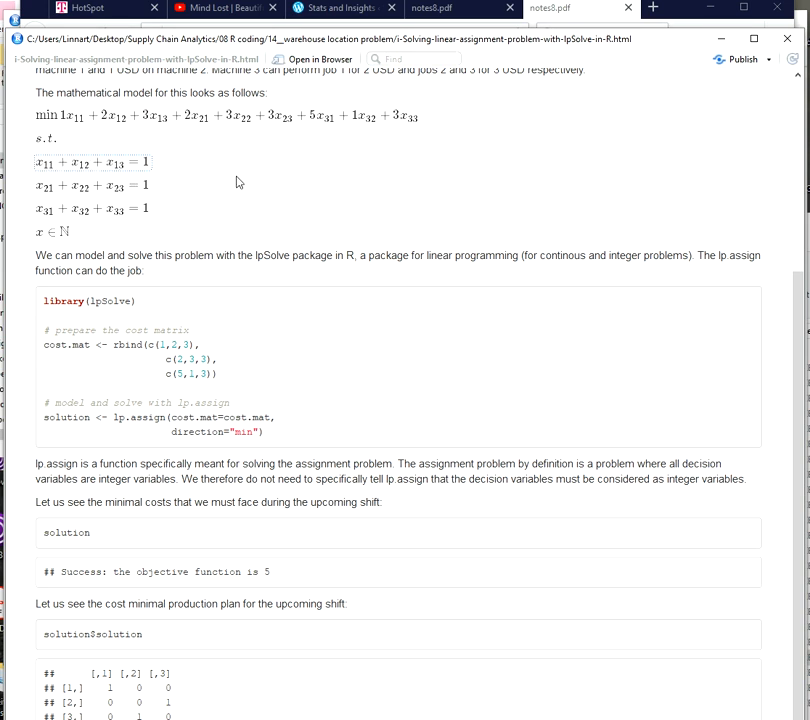
mouse_move(108, 178)
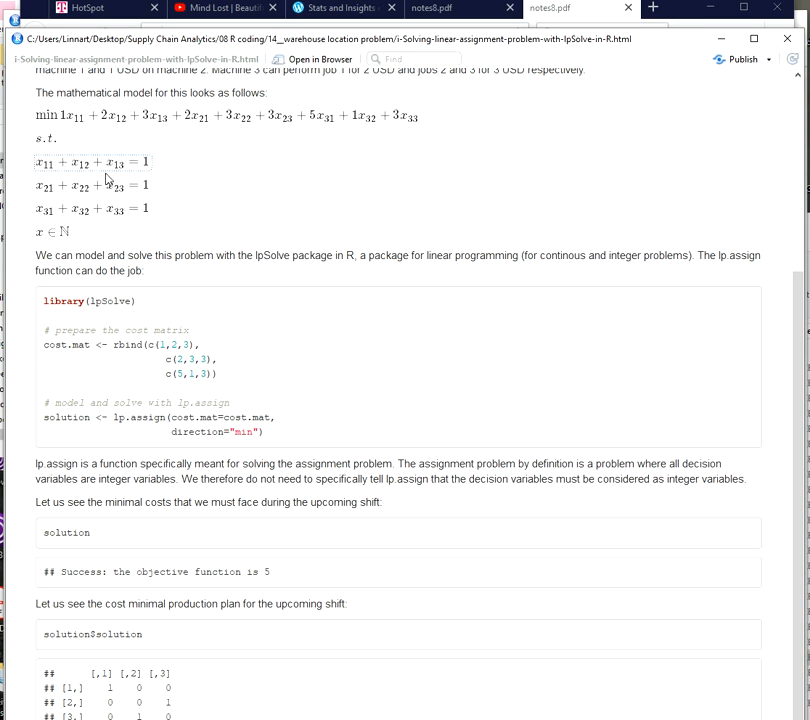
mouse_move(76, 177)
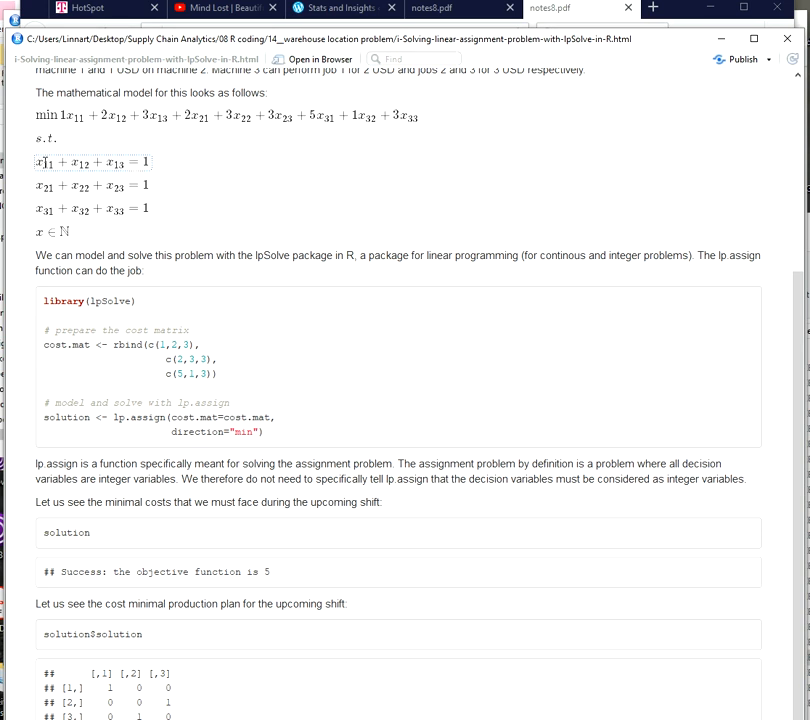
mouse_move(87, 211)
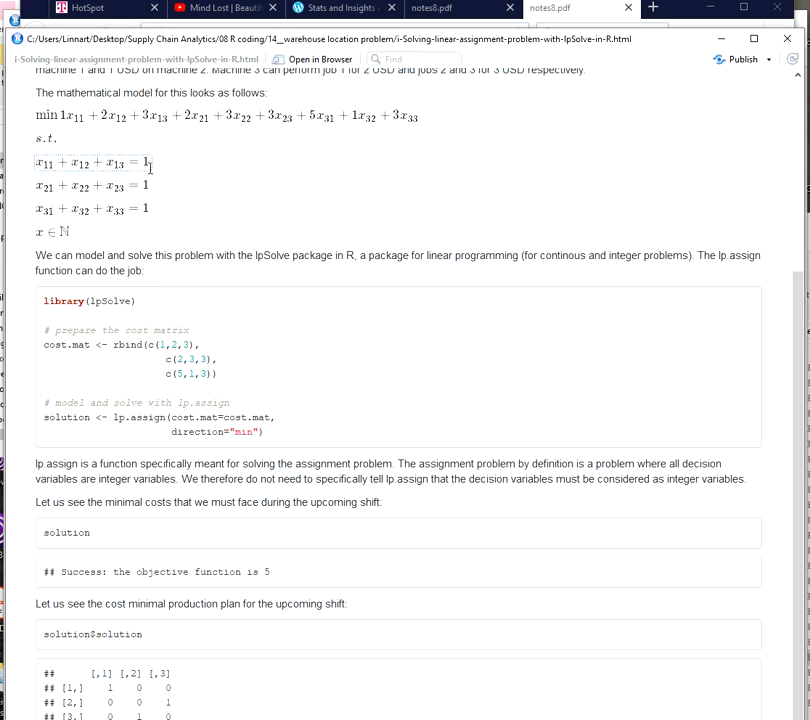
mouse_move(153, 203)
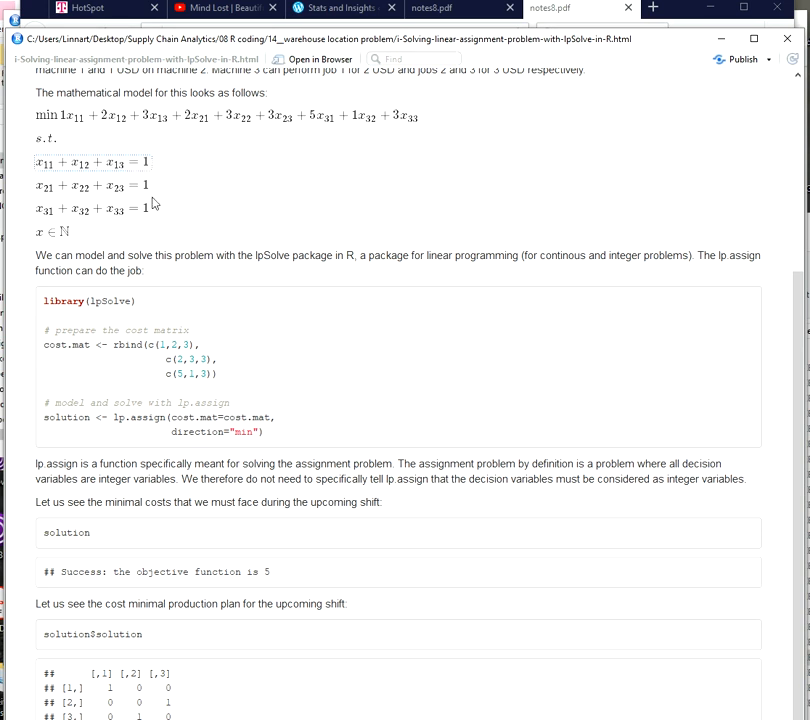
mouse_move(133, 228)
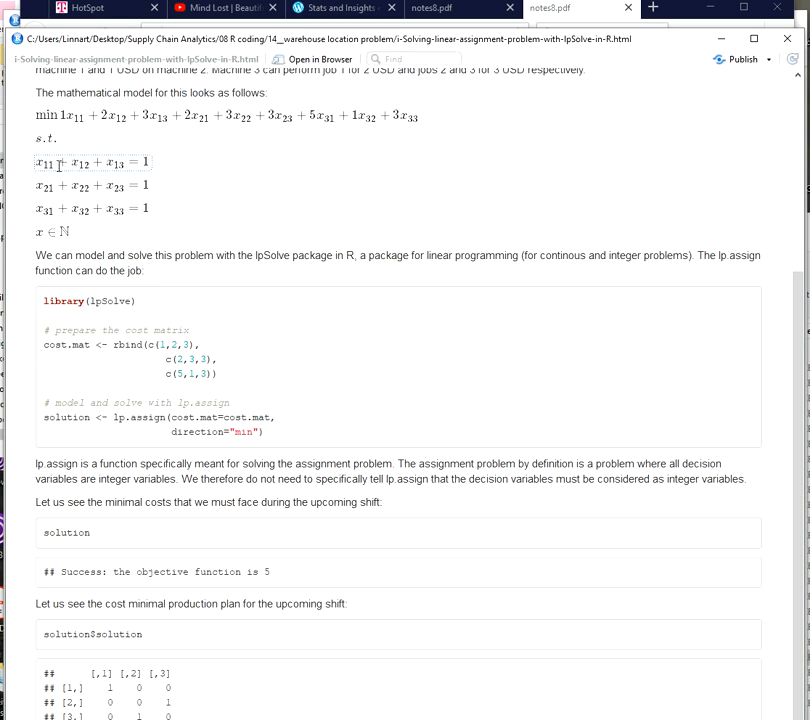
mouse_move(76, 184)
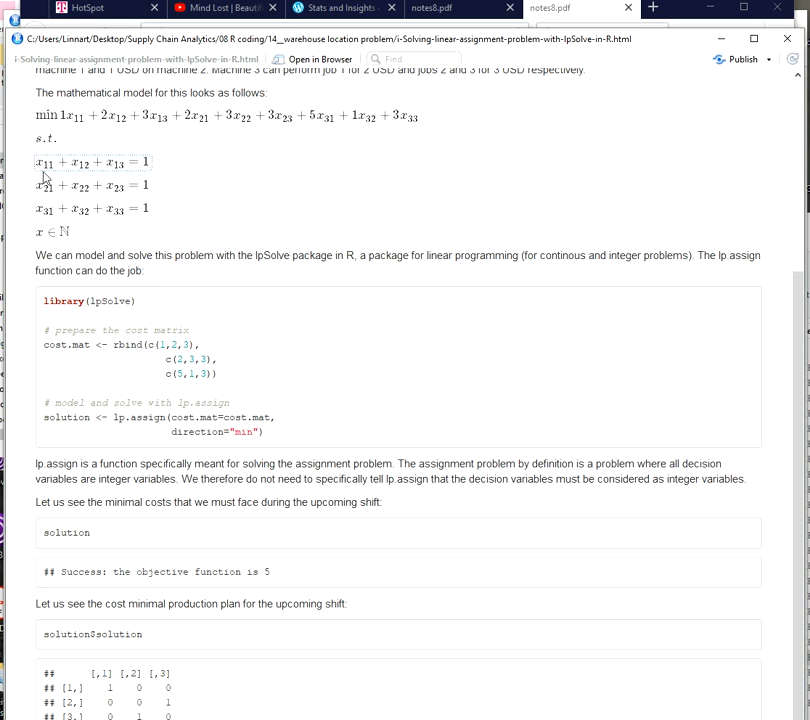
double_click(45, 160)
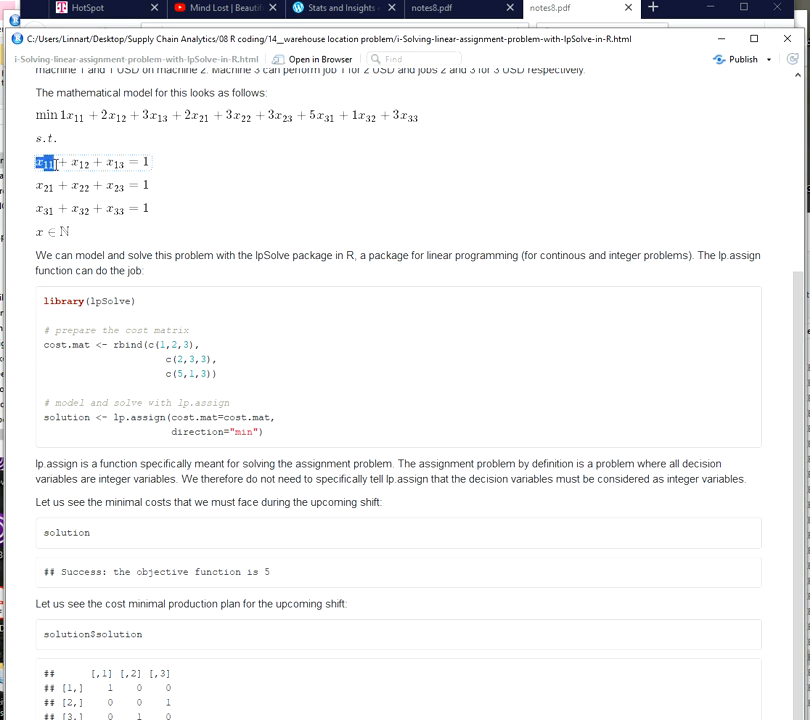
mouse_move(70, 168)
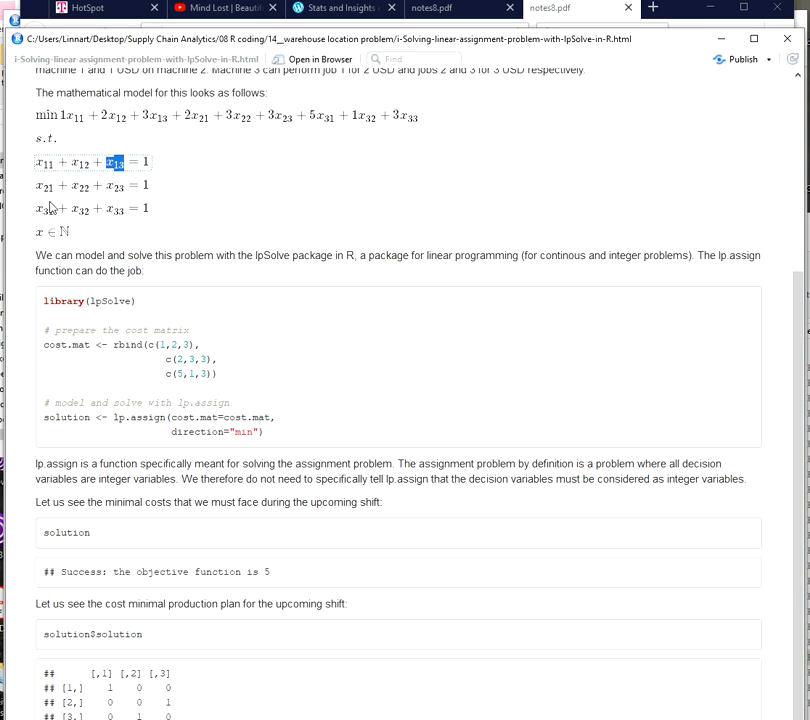
mouse_move(60, 216)
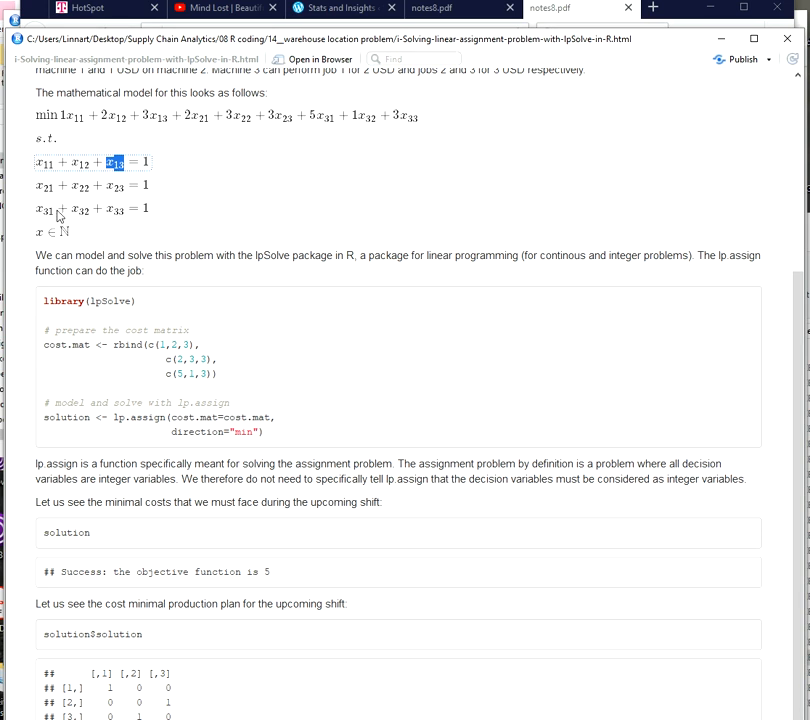
mouse_move(60, 210)
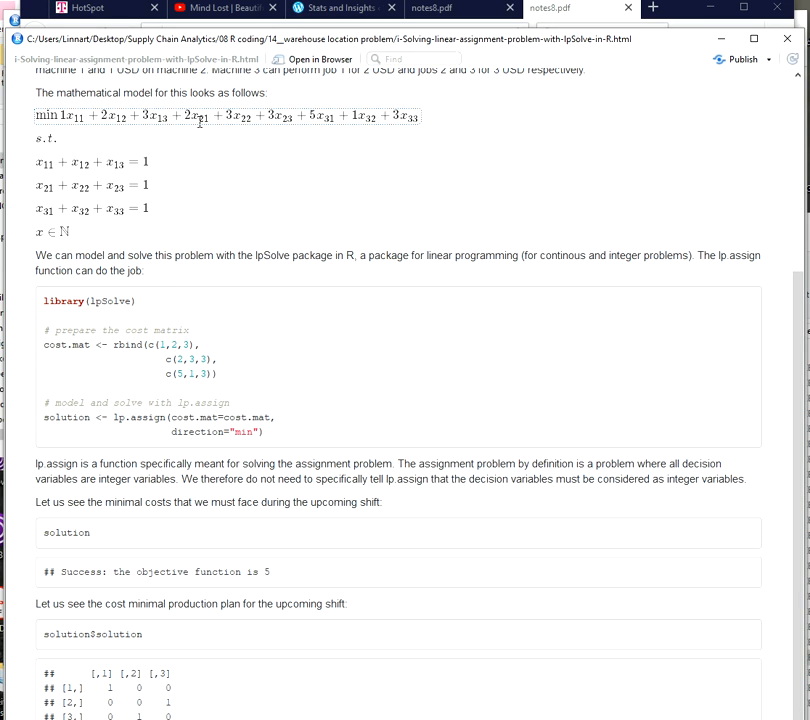
mouse_move(200, 124)
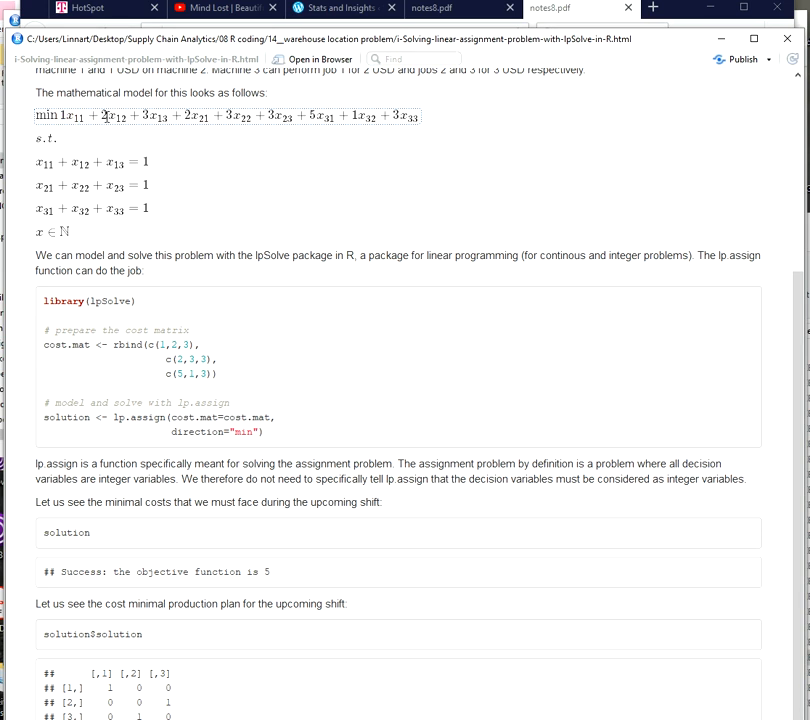
double_click(114, 116)
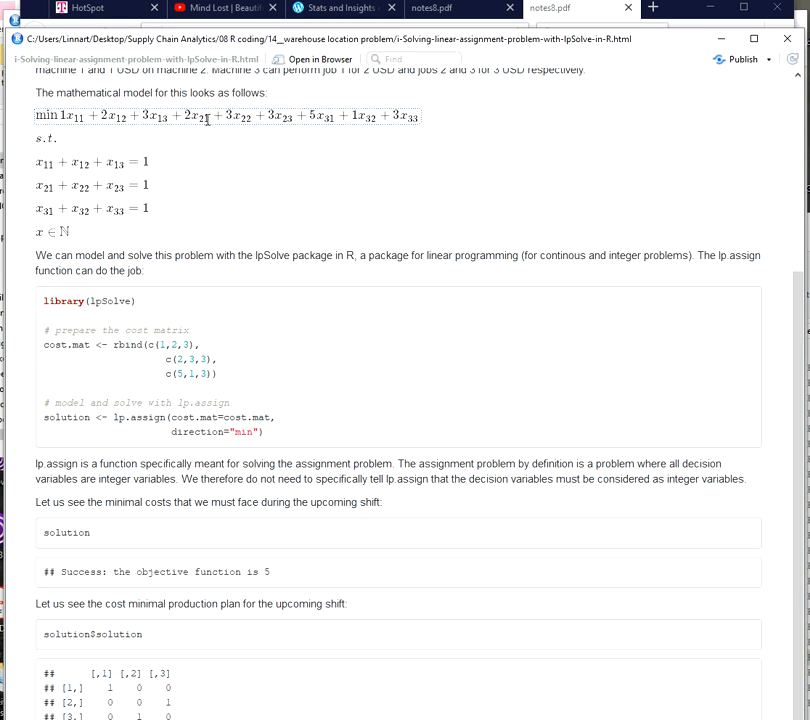
mouse_move(239, 121)
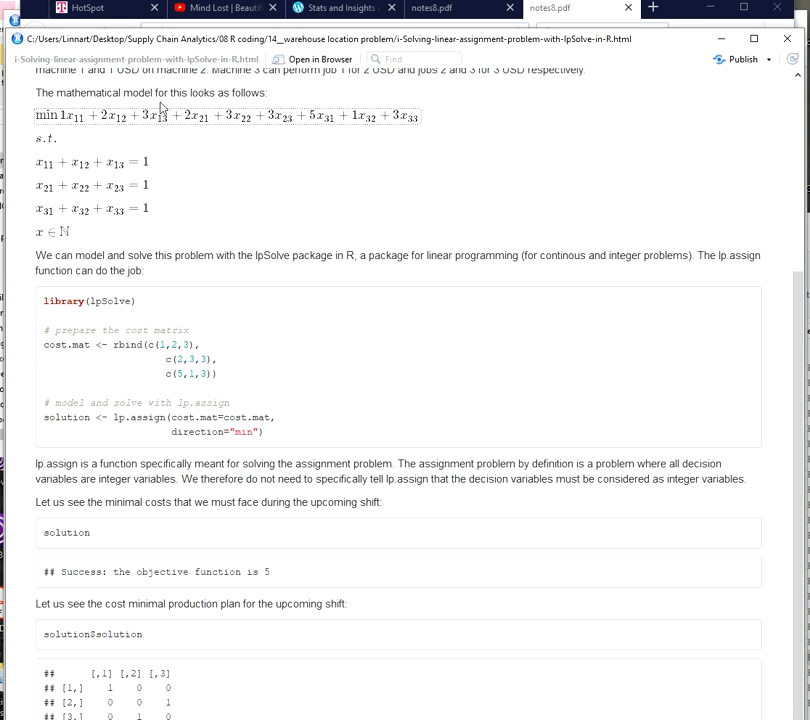
mouse_move(162, 113)
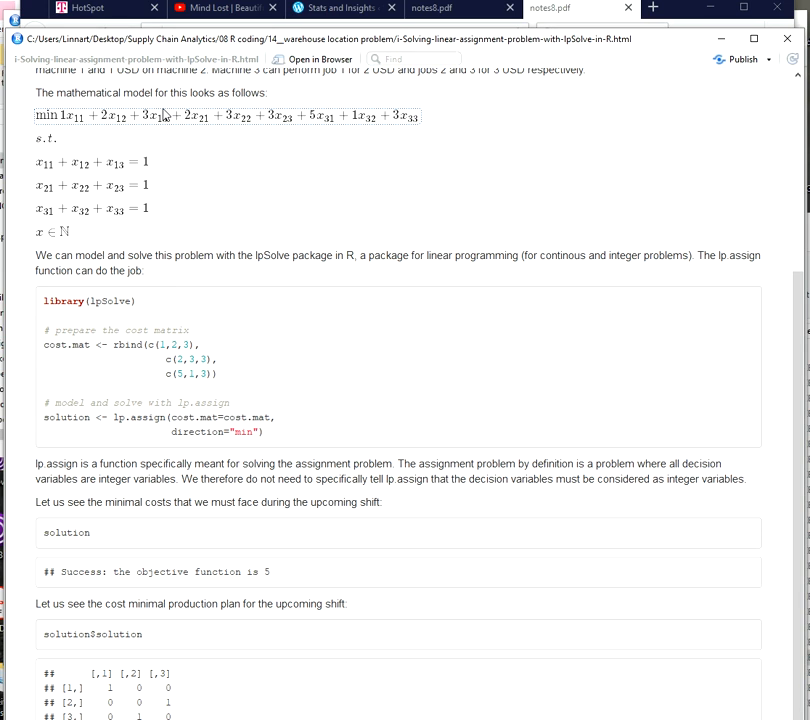
mouse_move(185, 308)
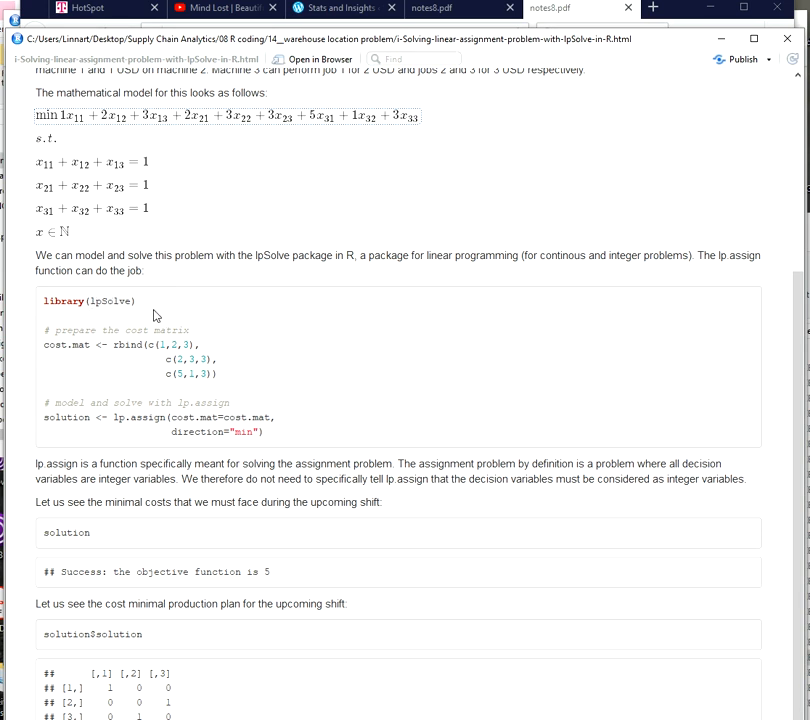
mouse_move(119, 300)
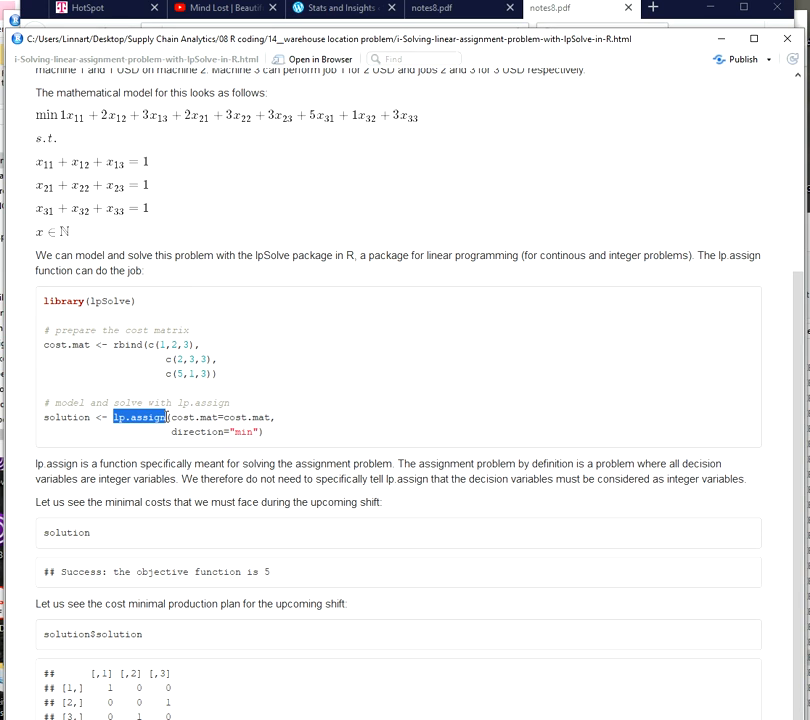
mouse_move(150, 375)
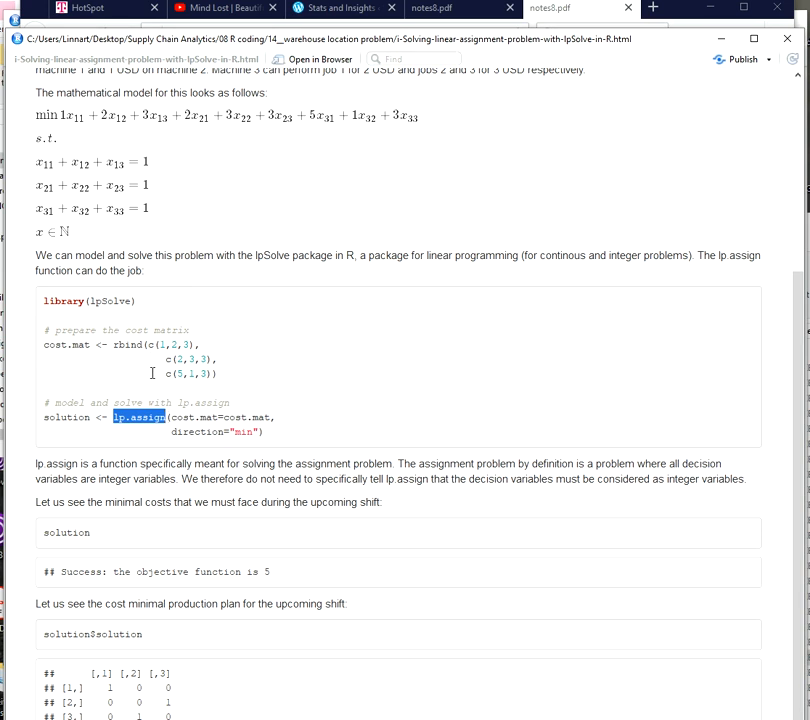
mouse_move(200, 394)
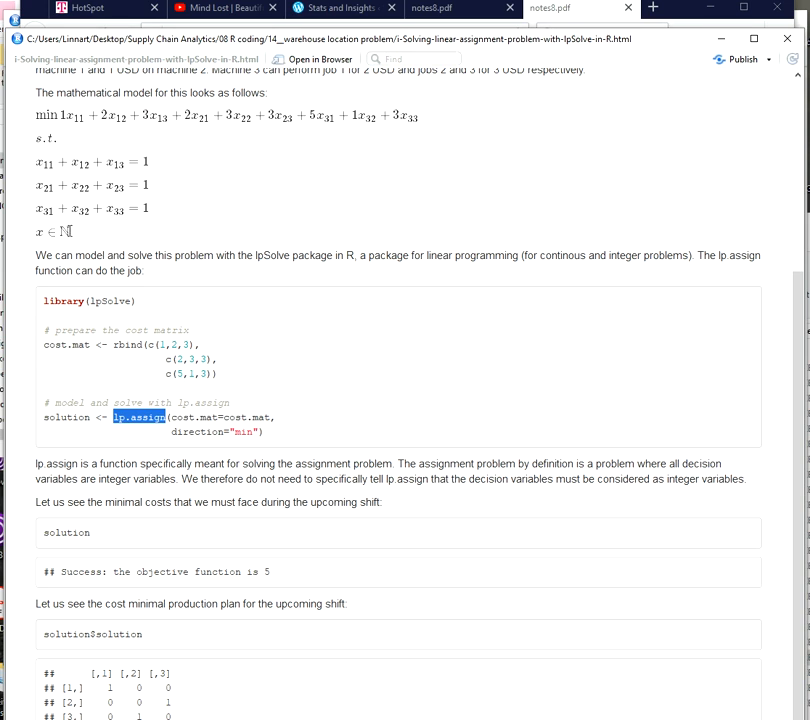
mouse_move(134, 160)
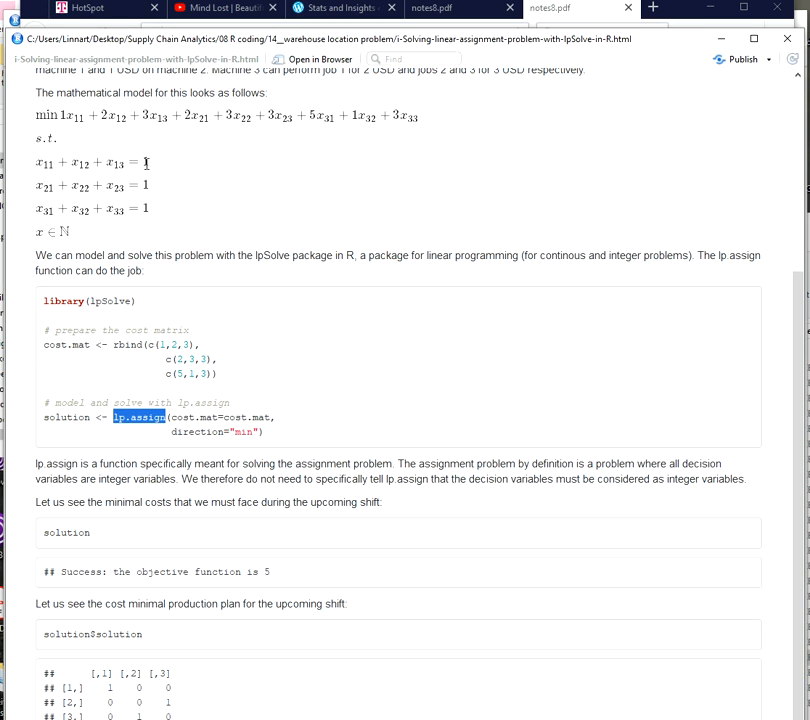
mouse_move(142, 160)
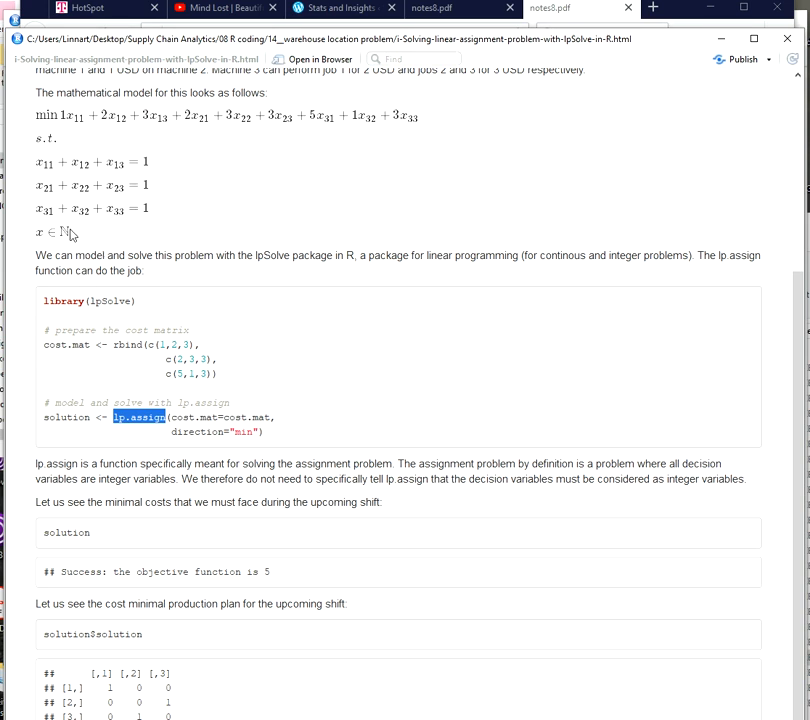
mouse_move(185, 308)
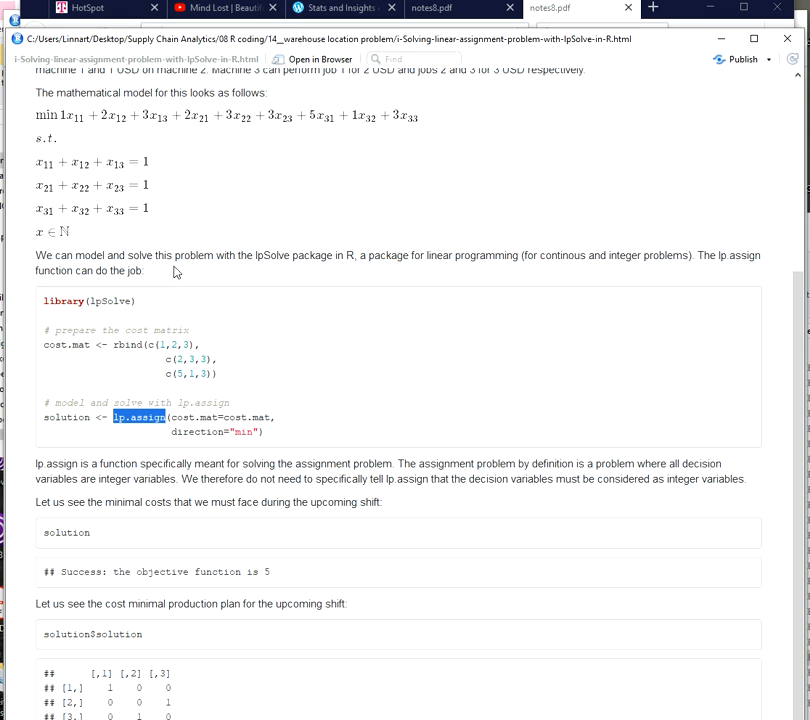
mouse_move(53, 97)
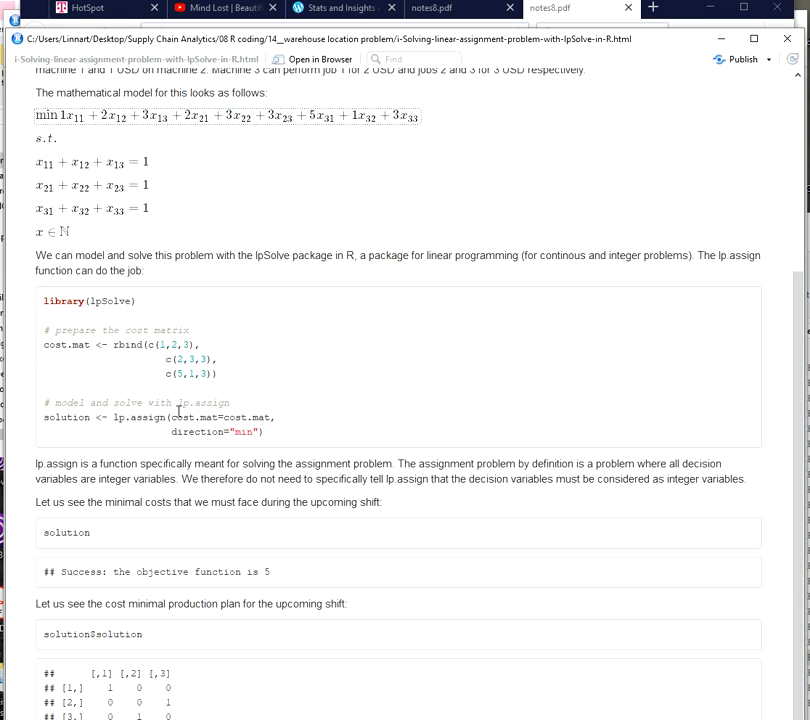
mouse_move(221, 430)
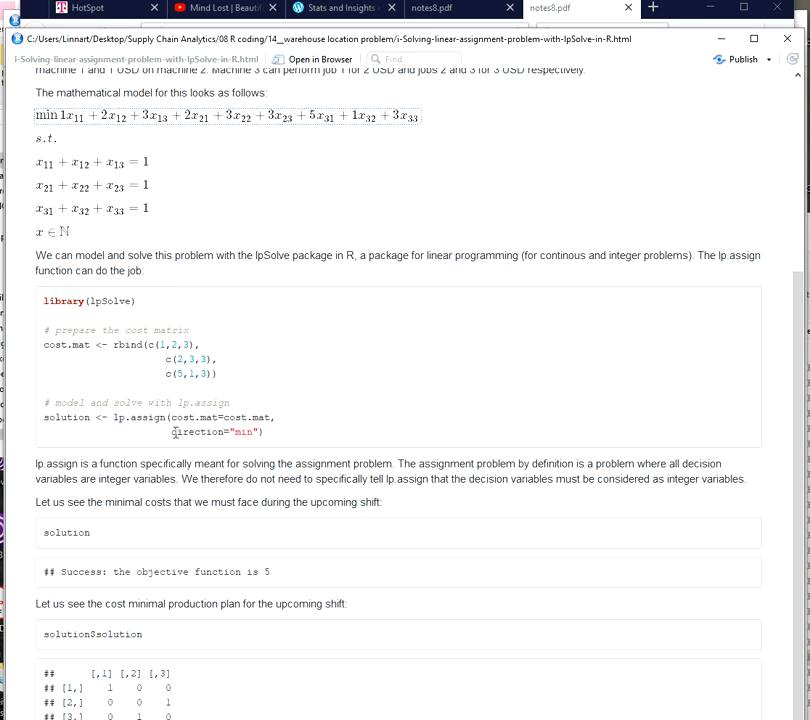
double_click(196, 431)
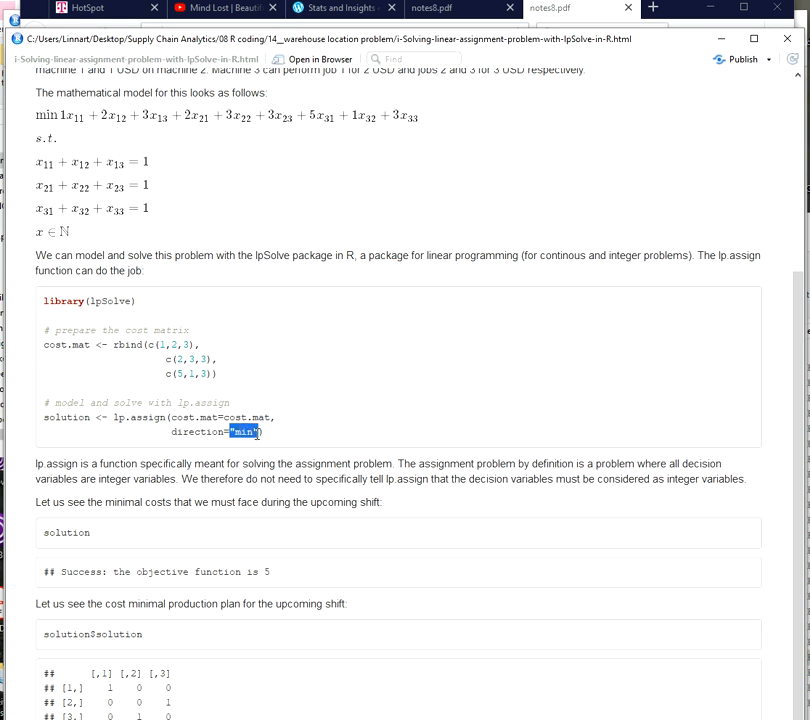
mouse_move(252, 445)
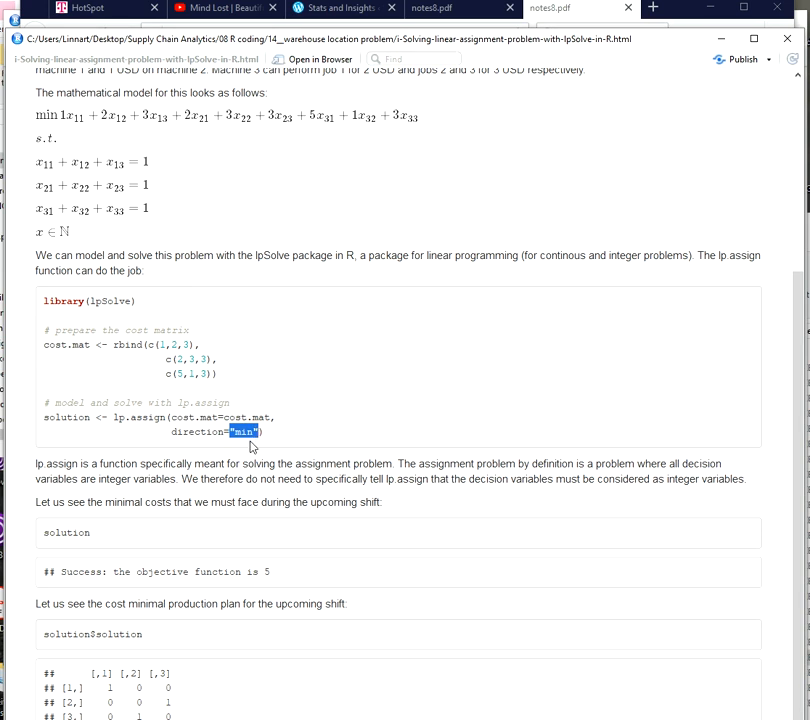
mouse_move(256, 443)
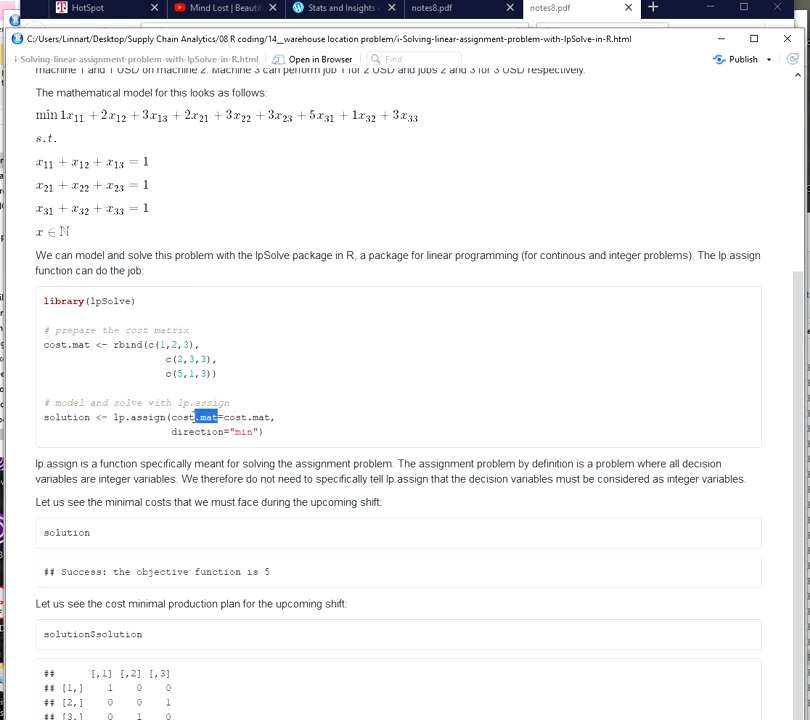
double_click(207, 417)
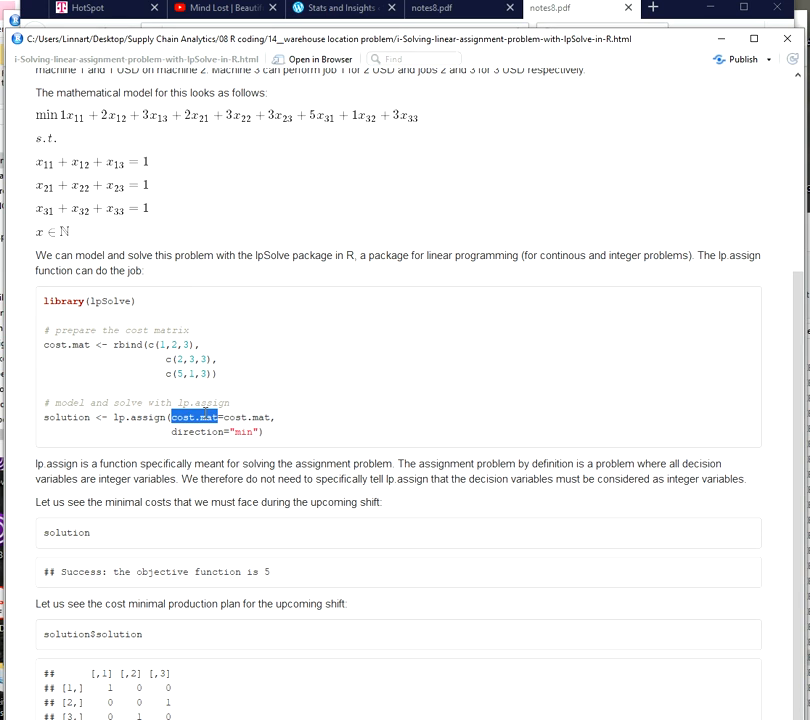
mouse_move(222, 402)
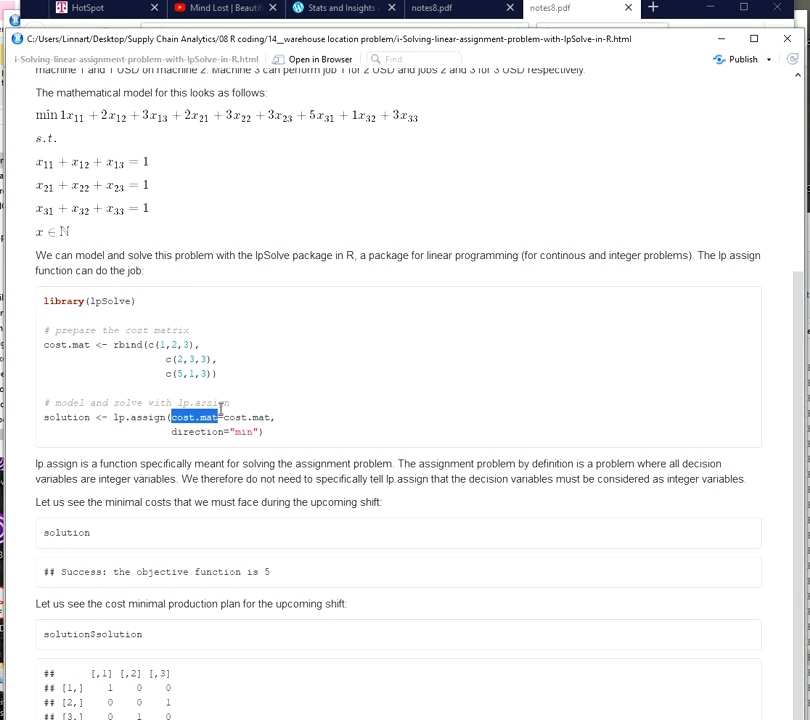
mouse_move(226, 417)
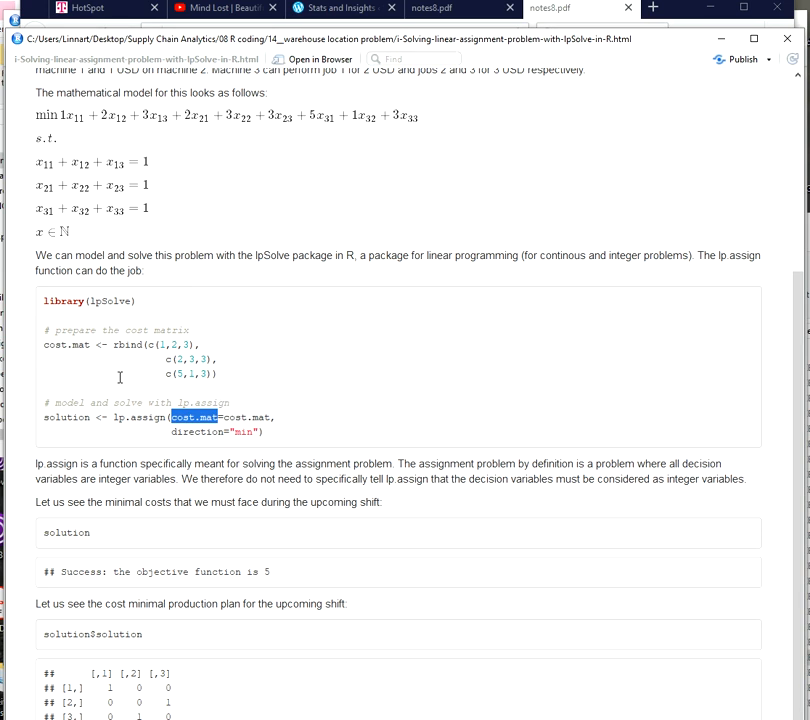
mouse_move(172, 360)
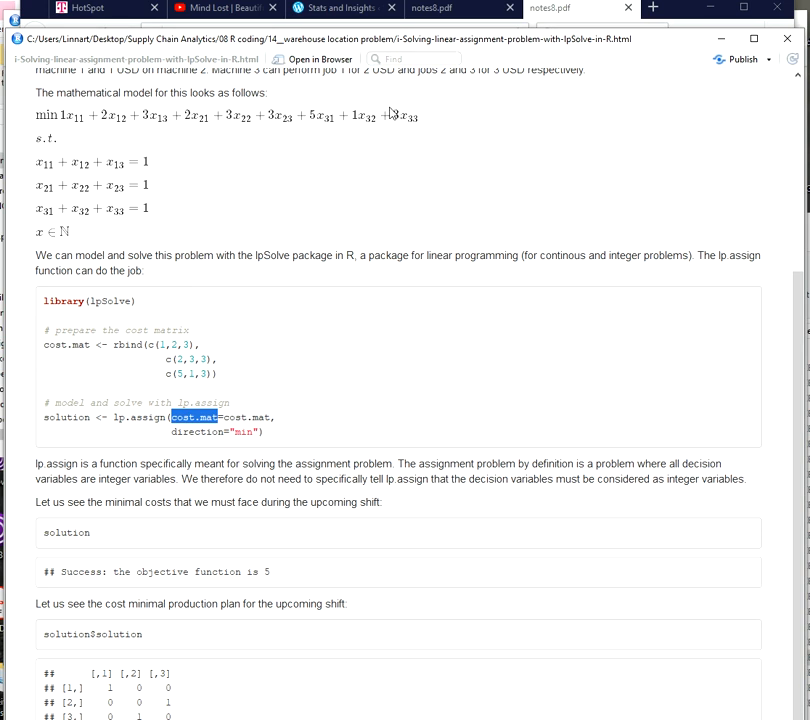
mouse_move(178, 294)
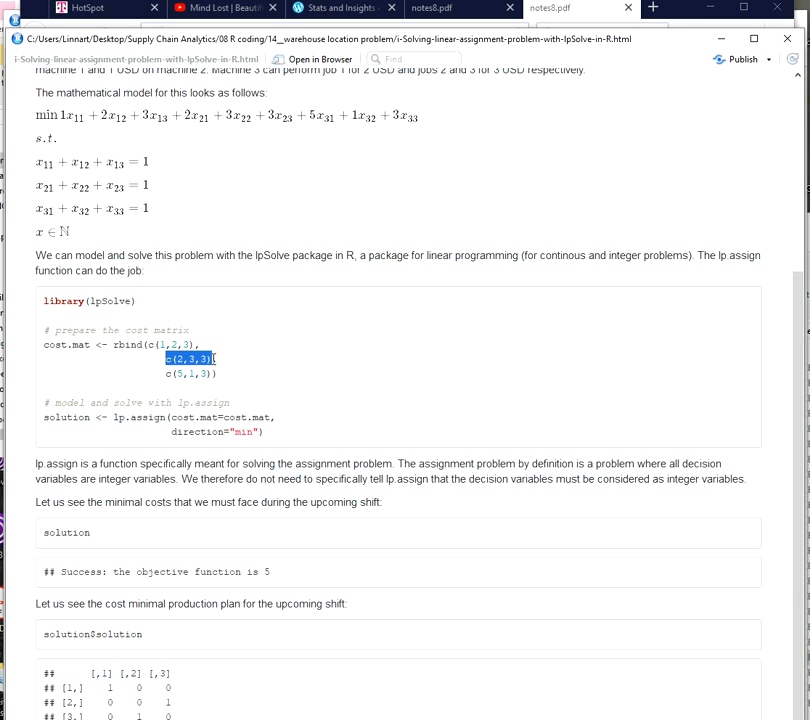
mouse_move(191, 130)
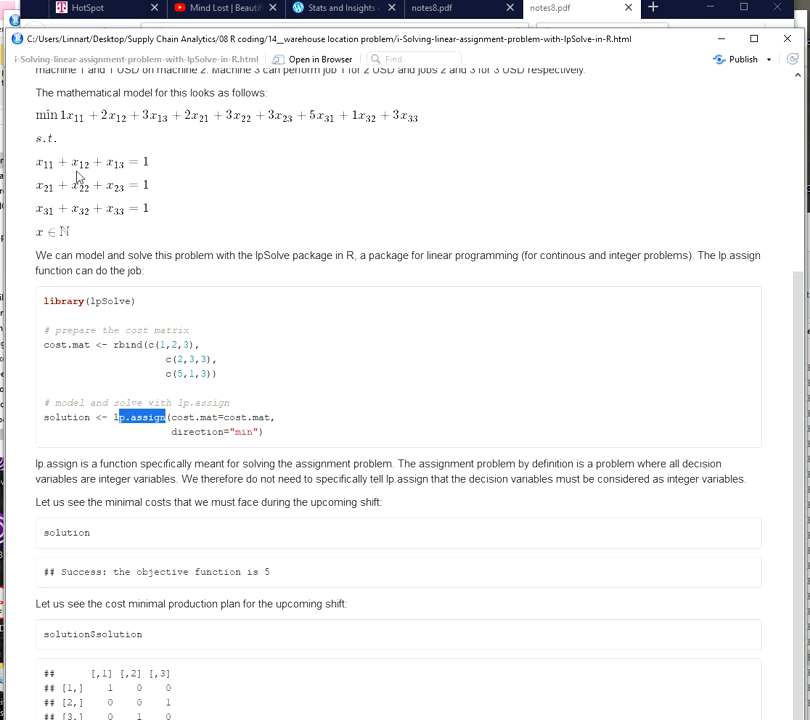
drag(36, 138, 100, 232)
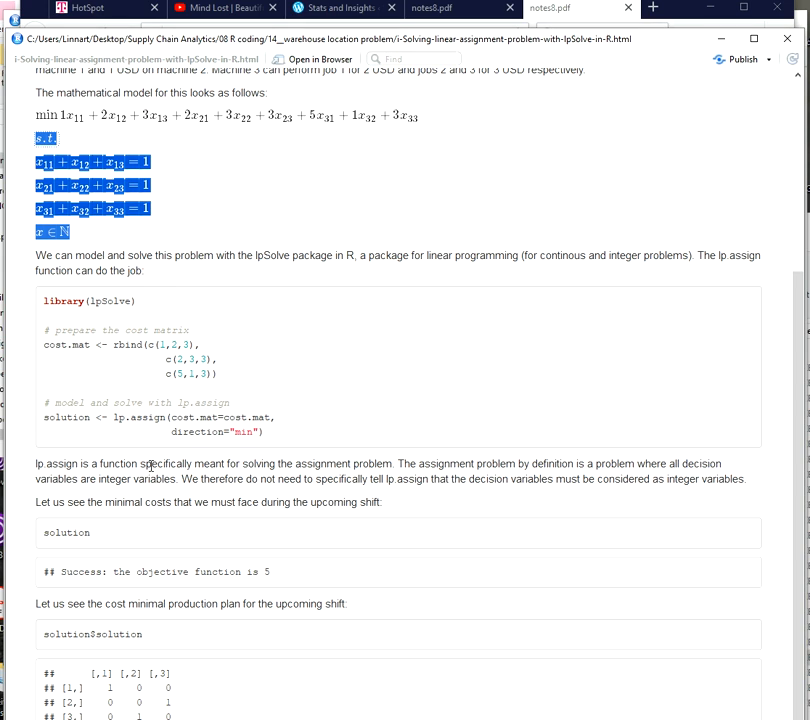
mouse_move(213, 433)
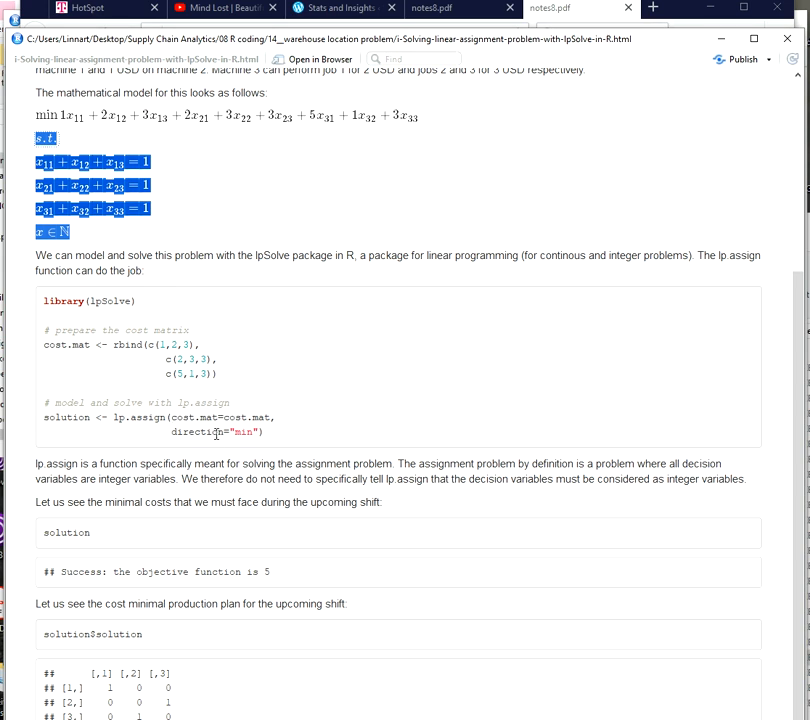
mouse_move(231, 433)
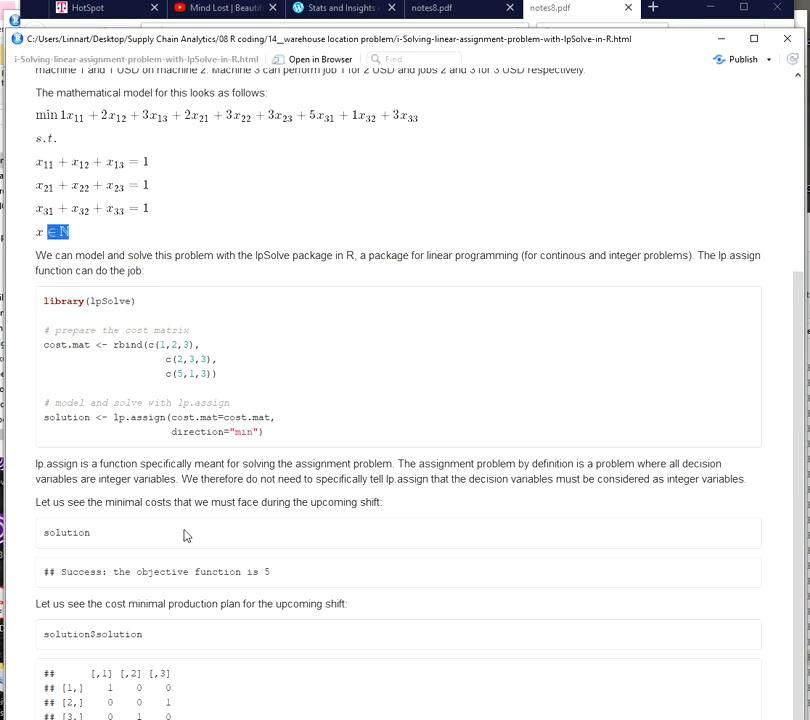
mouse_move(92, 478)
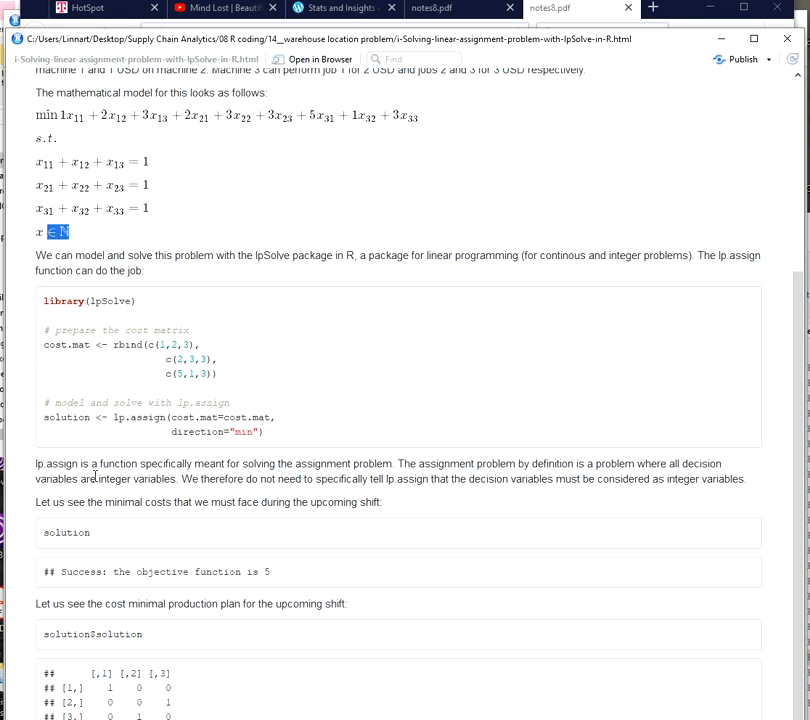
double_click(144, 417)
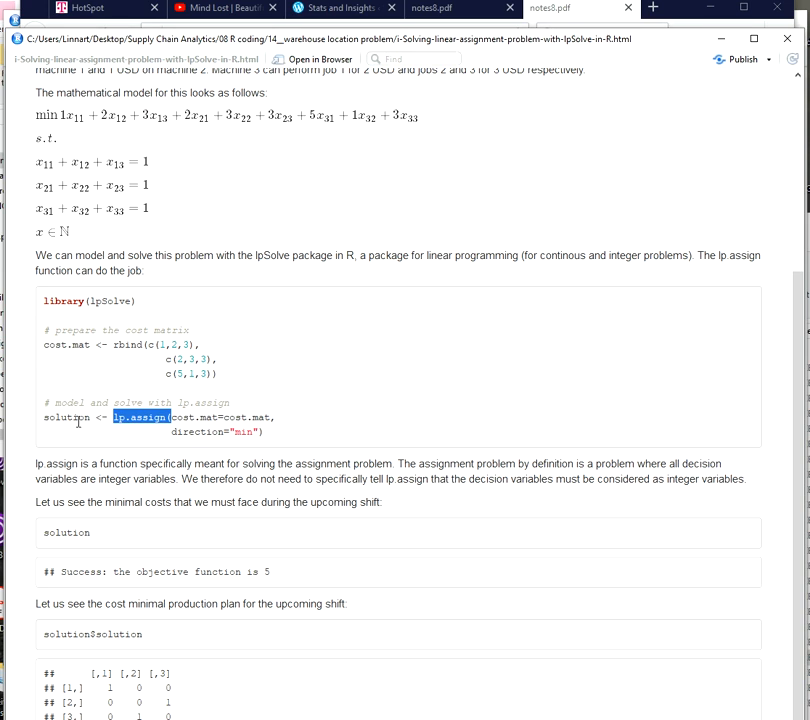
mouse_move(94, 417)
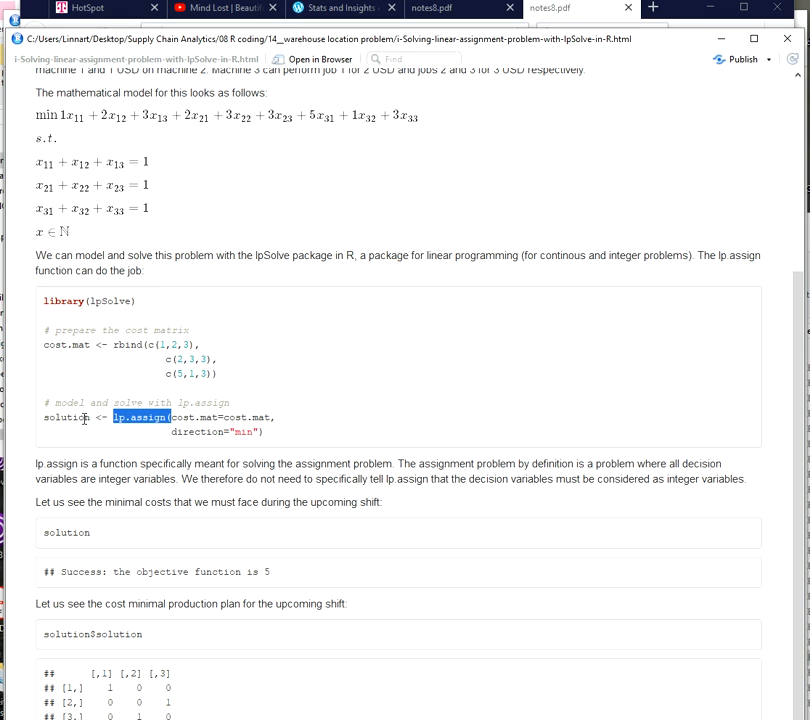
mouse_move(102, 417)
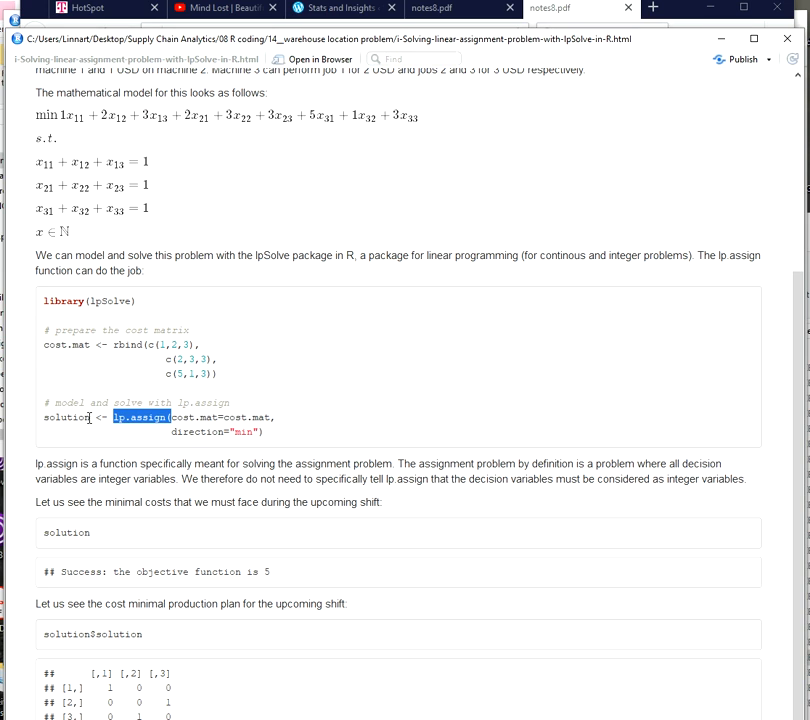
double_click(66, 532)
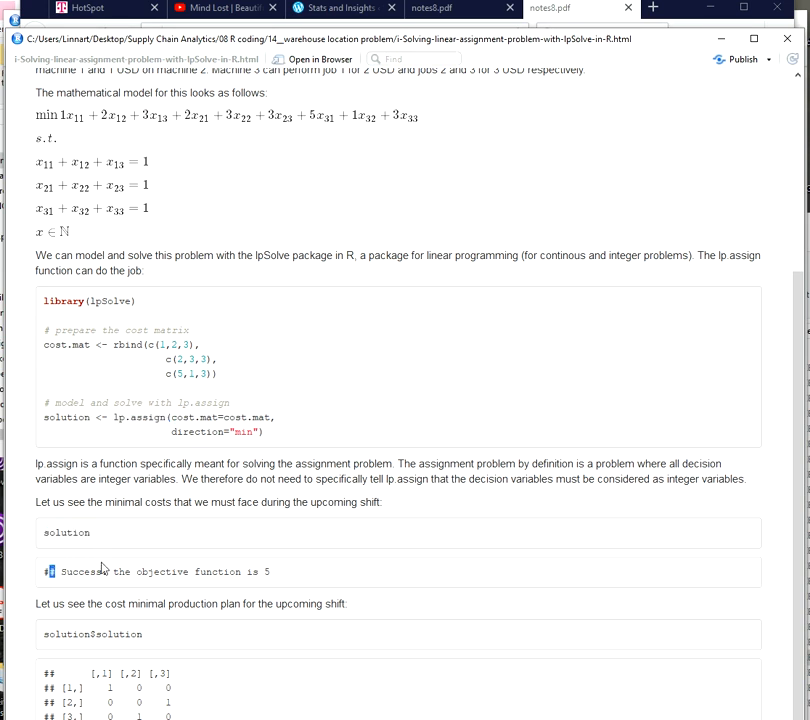
drag(116, 571, 270, 571)
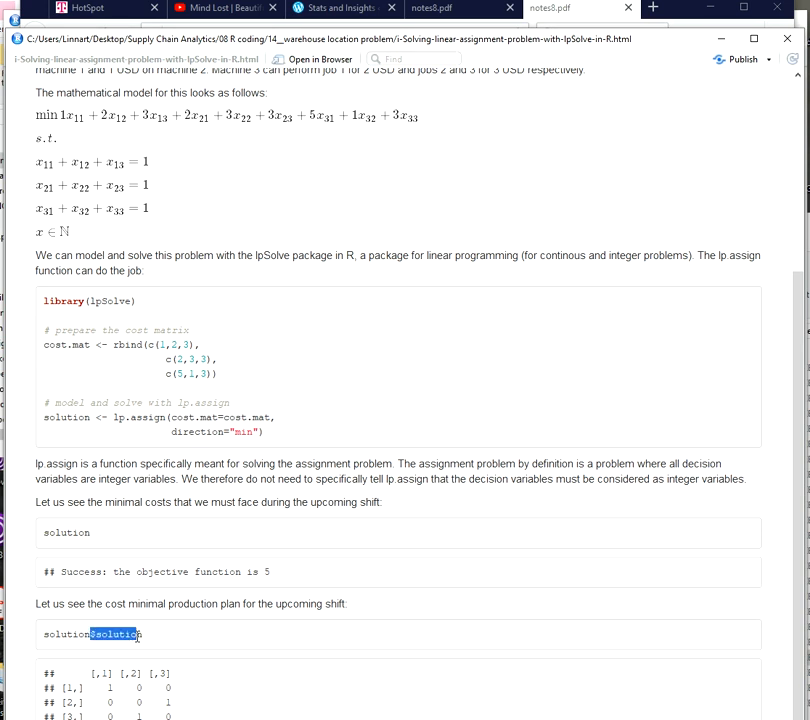
mouse_move(147, 637)
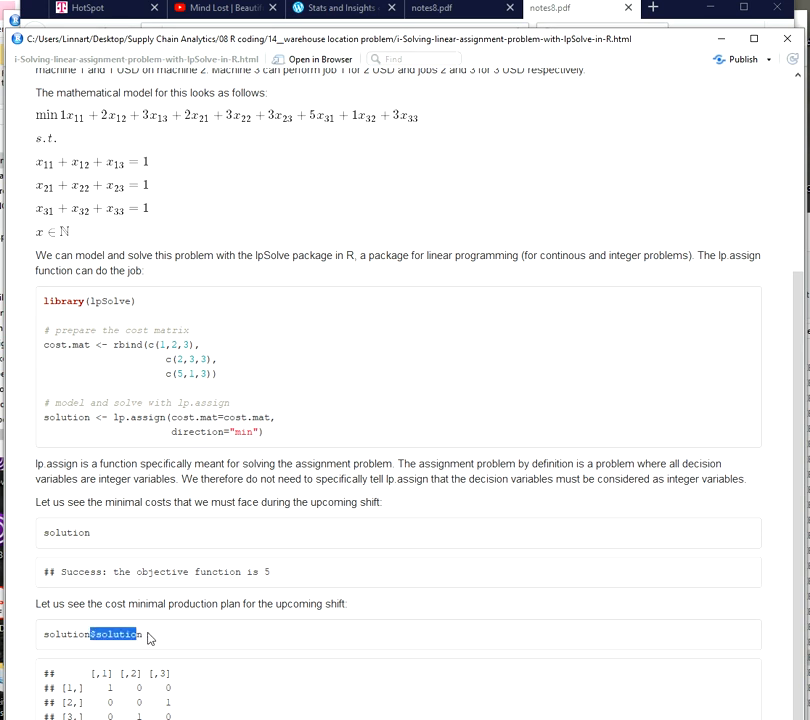
mouse_move(318, 635)
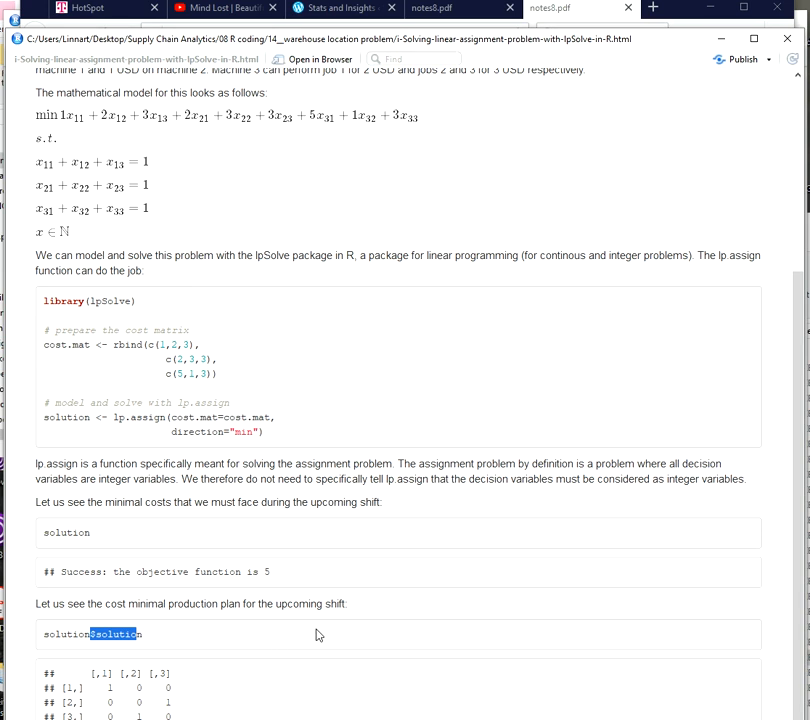